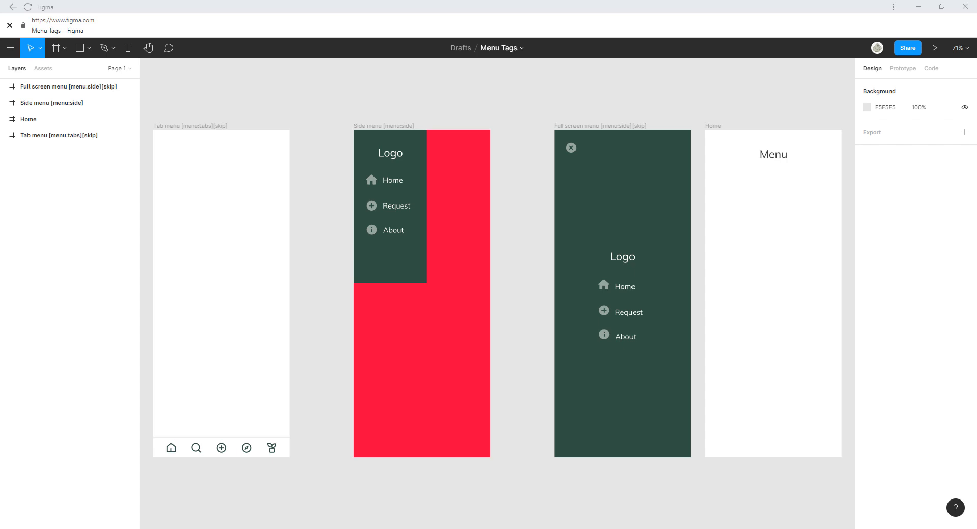
# Select and deselect the full screen menu and Home frames to inspect them
pyautogui.click(622, 172)
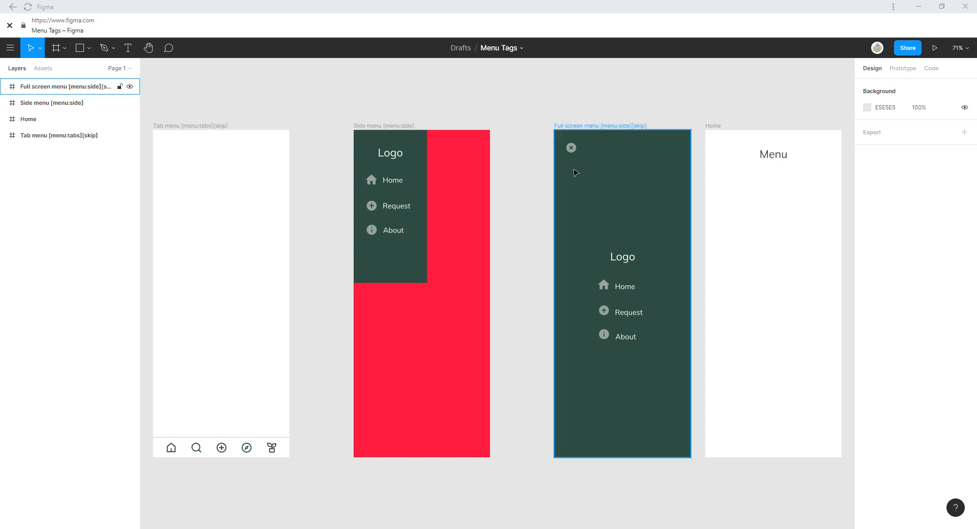
pyautogui.click(242, 296)
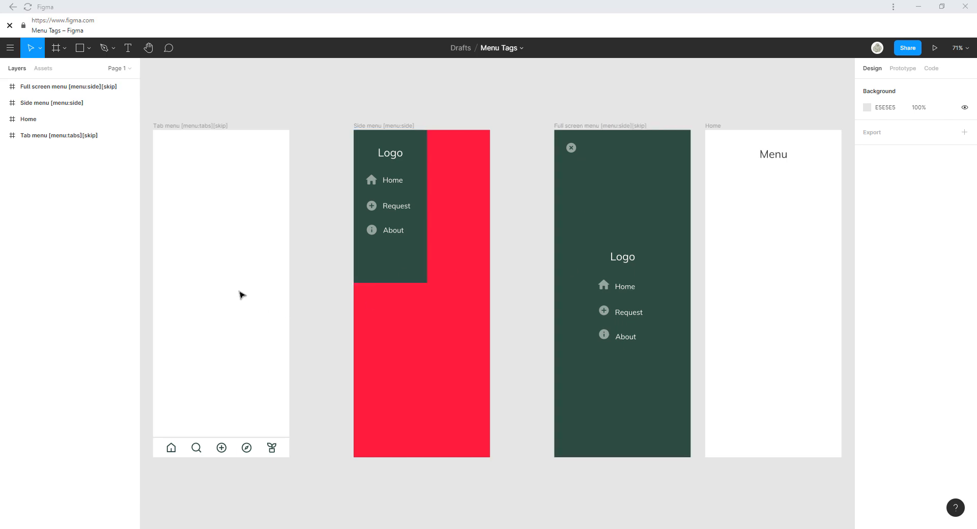
pyautogui.click(191, 126)
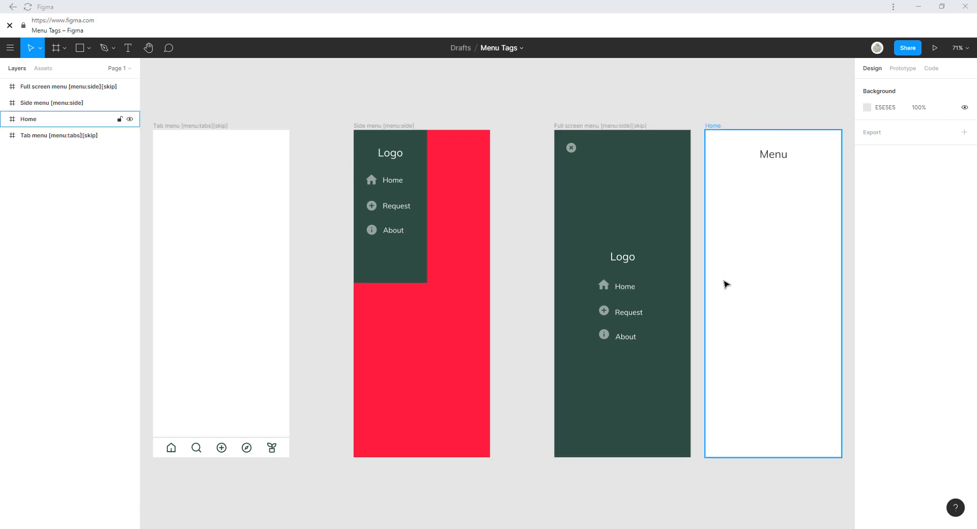
pyautogui.moveTo(777, 162)
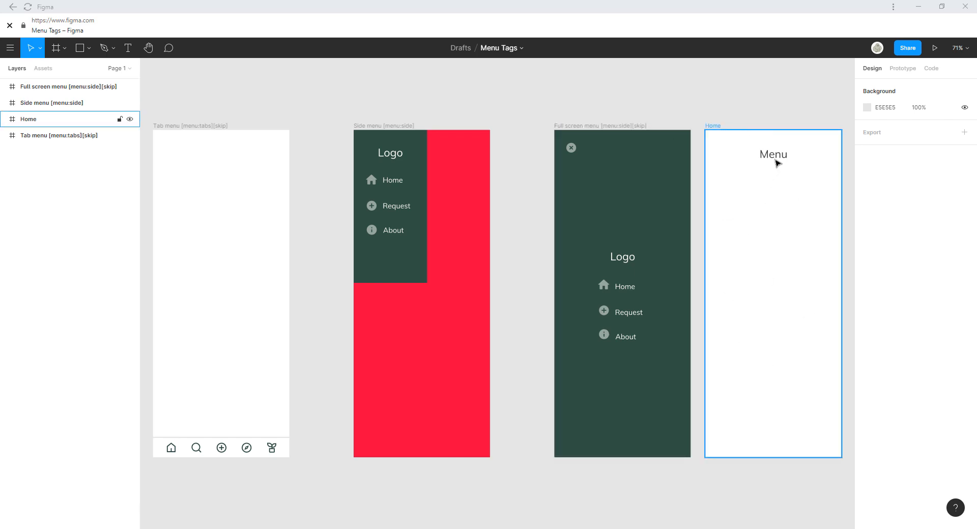
pyautogui.click(348, 355)
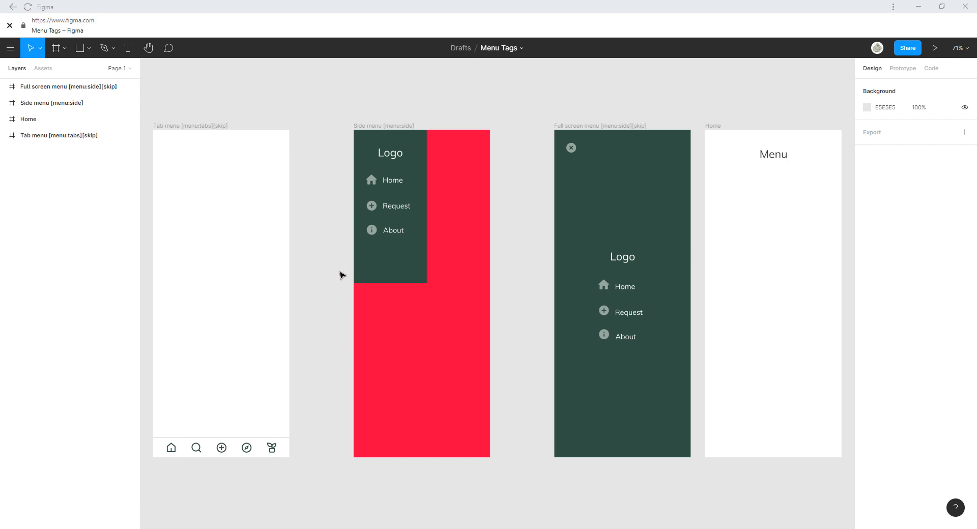
pyautogui.moveTo(289, 183)
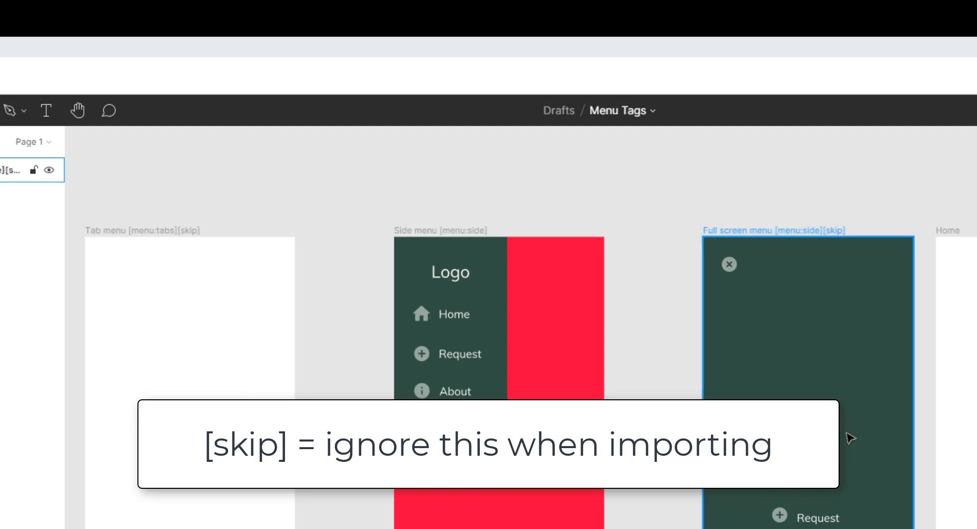
pyautogui.moveTo(816, 319)
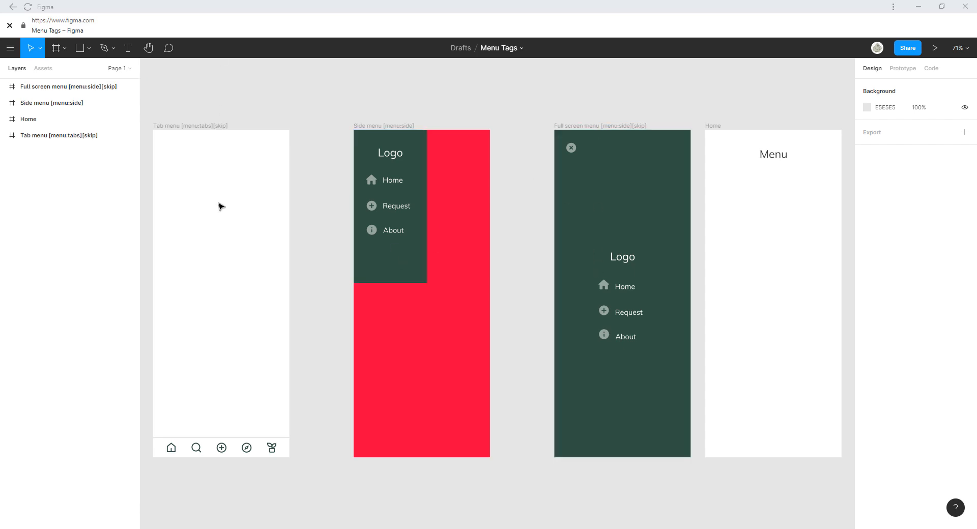
pyautogui.moveTo(222, 190)
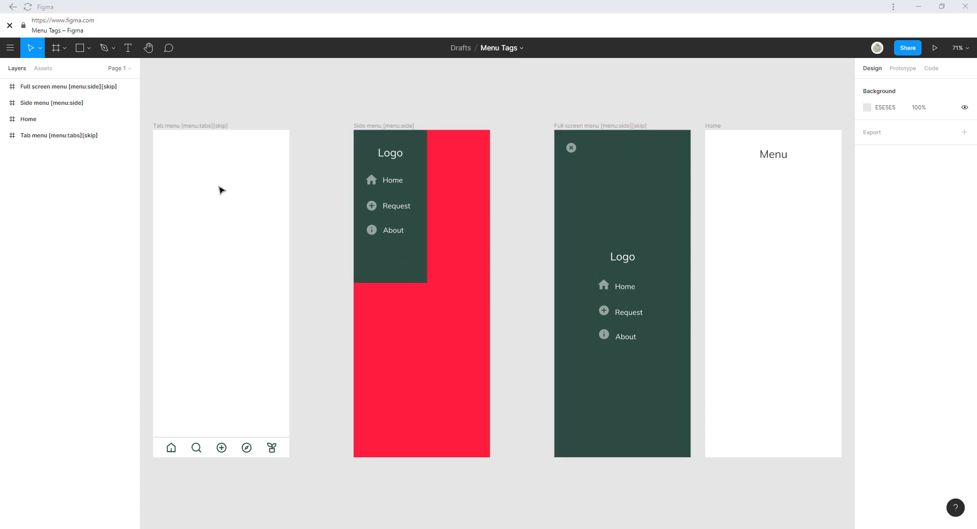
pyautogui.moveTo(225, 216)
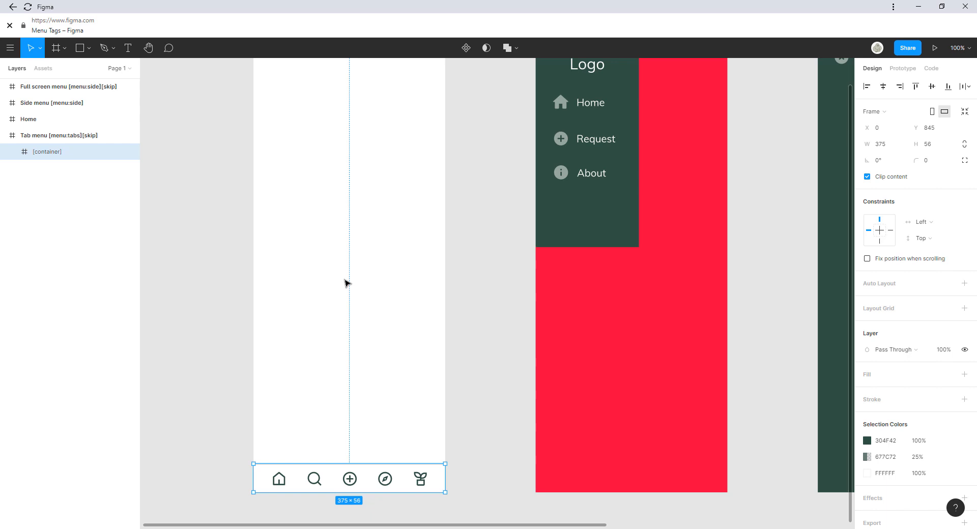
pyautogui.moveTo(264, 488)
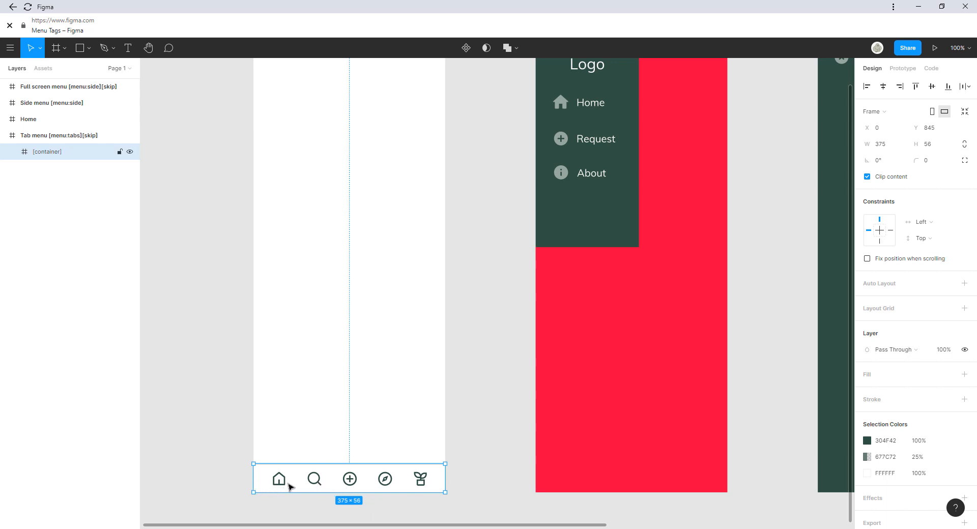
# Drill from the tab bar container into the MyPlant tab's vector and bring up its prototype connection
pyautogui.click(12, 152)
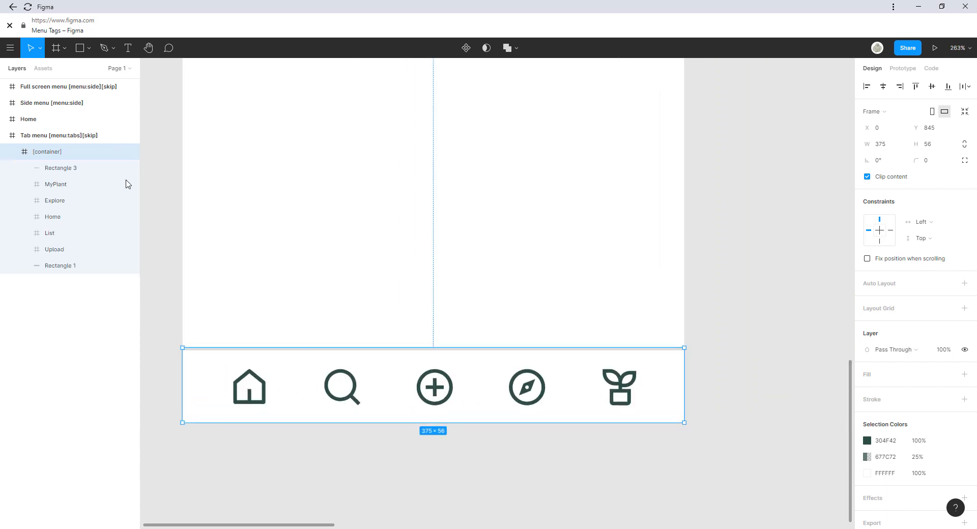
pyautogui.click(54, 200)
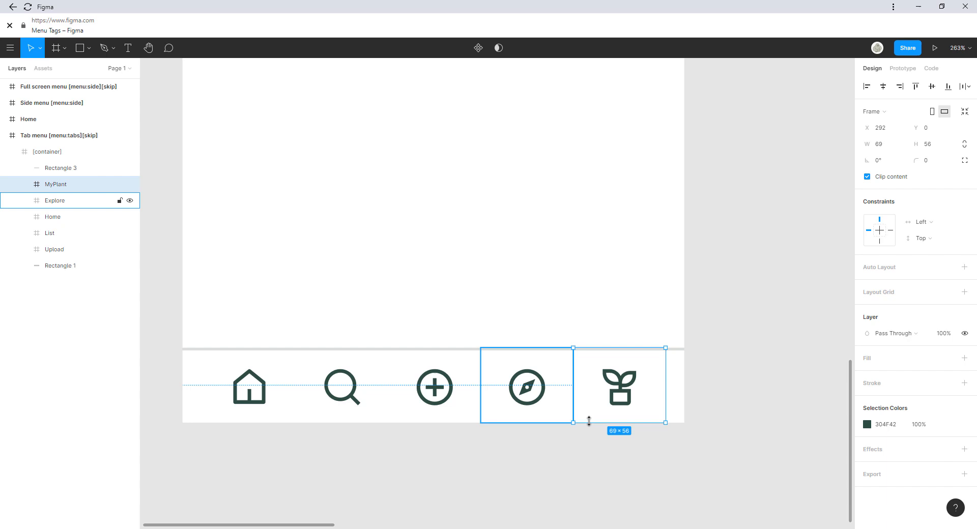
pyautogui.click(619, 384)
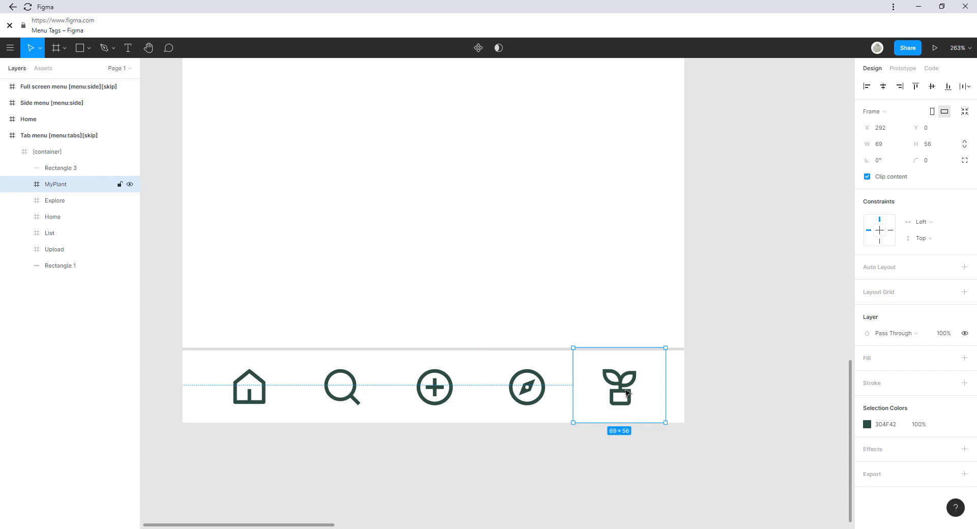
pyautogui.moveTo(581, 401)
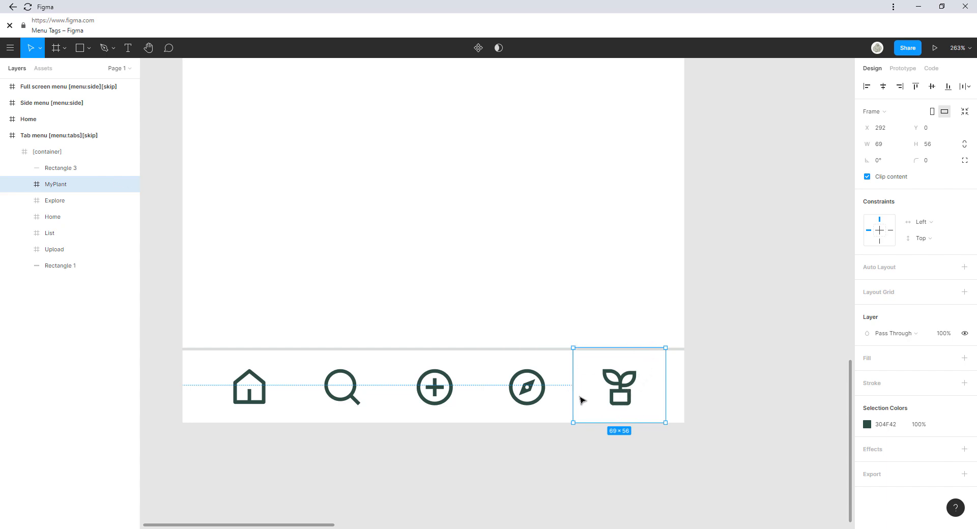
pyautogui.doubleClick(619, 387)
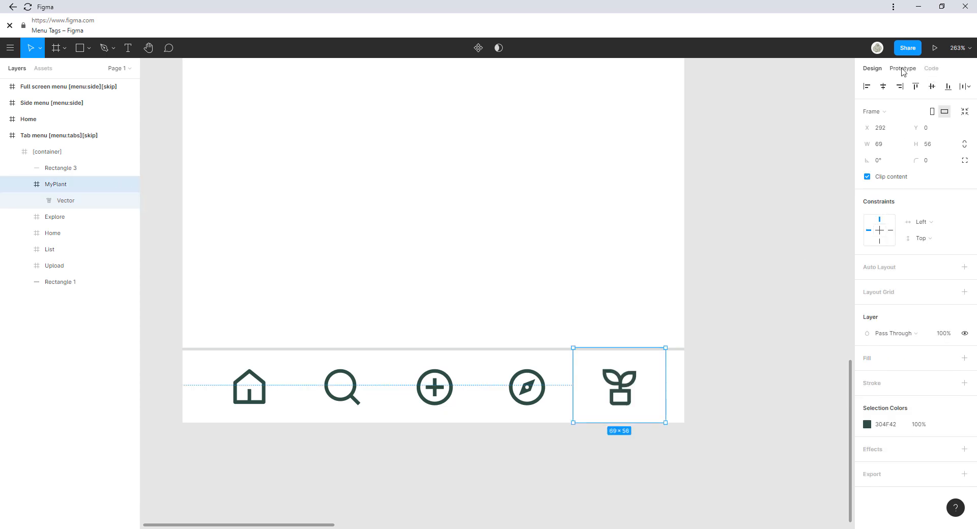
pyautogui.click(902, 68)
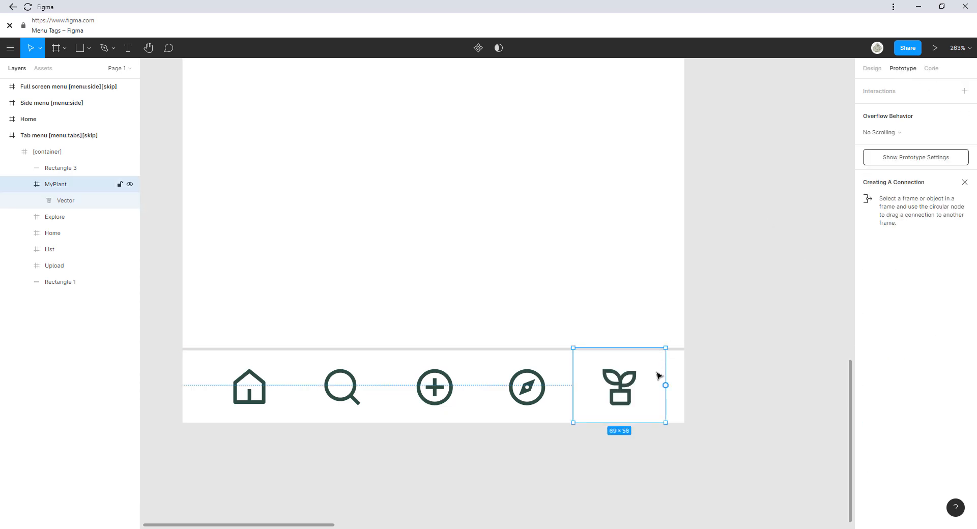
pyautogui.moveTo(665, 385); pyautogui.dragTo(819, 244)
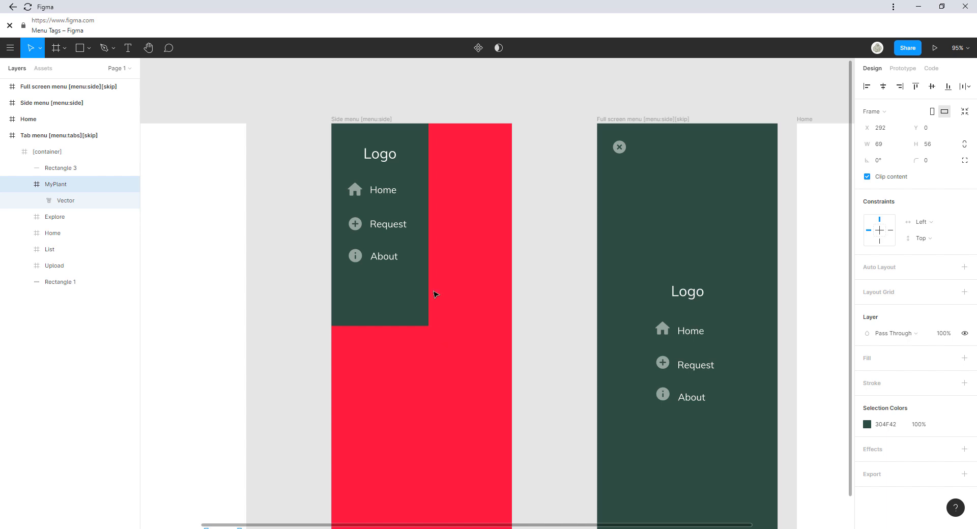
# Connect the Menu text on Home to navigate to the Side menu frame, then reselect the Menu text
pyautogui.click(395, 228)
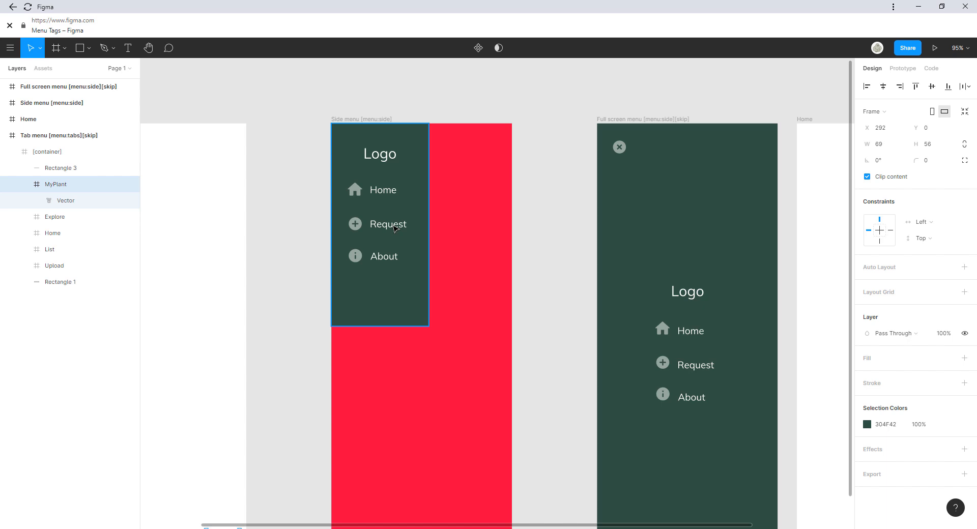
pyautogui.moveTo(356, 243)
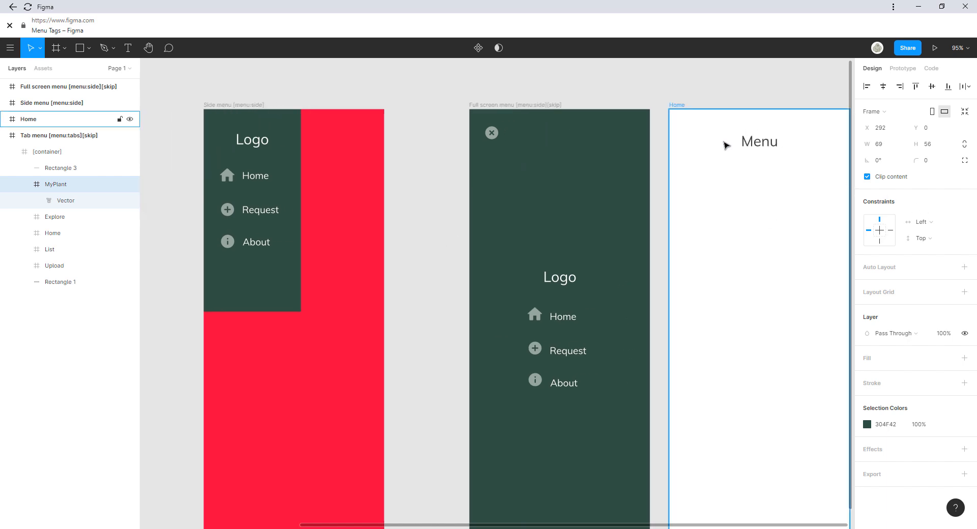
pyautogui.moveTo(829, 130)
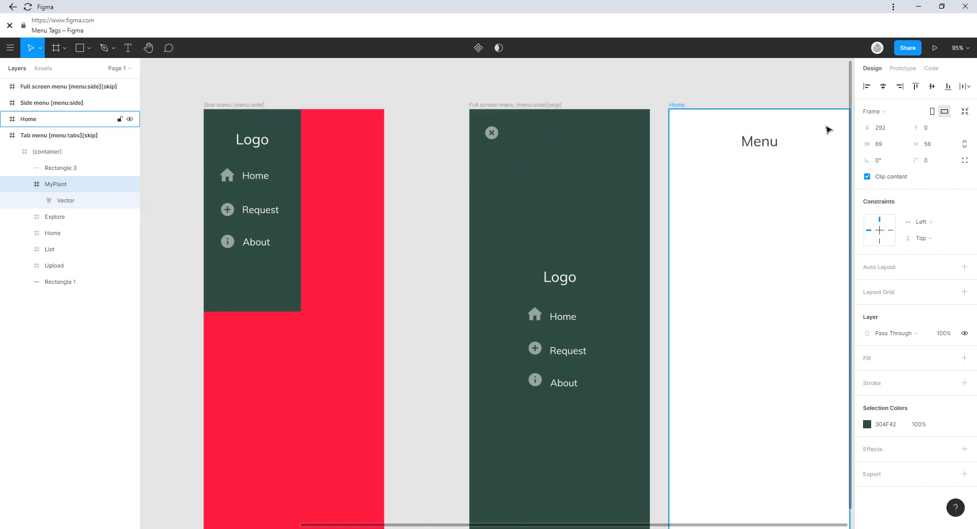
pyautogui.hscroll(-3)
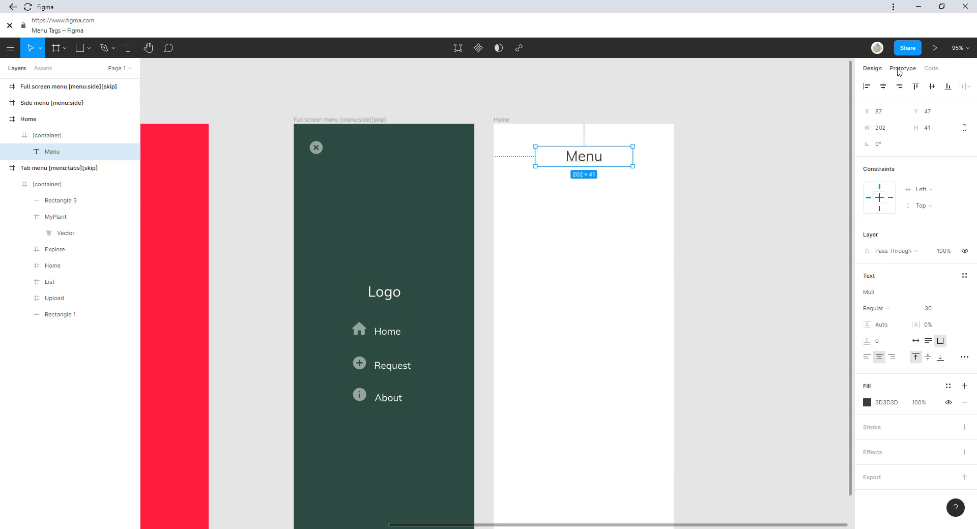
pyautogui.click(903, 68)
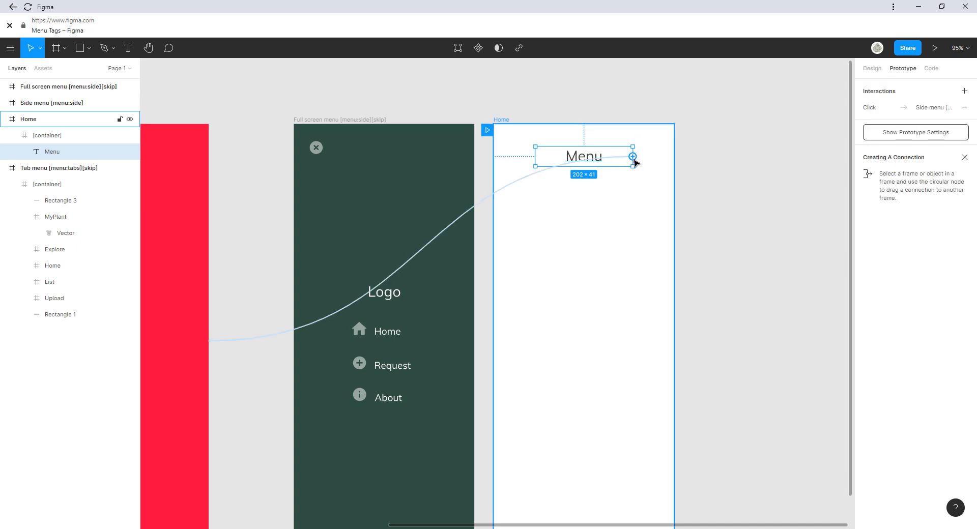
pyautogui.moveTo(633, 156); pyautogui.dragTo(574, 288)
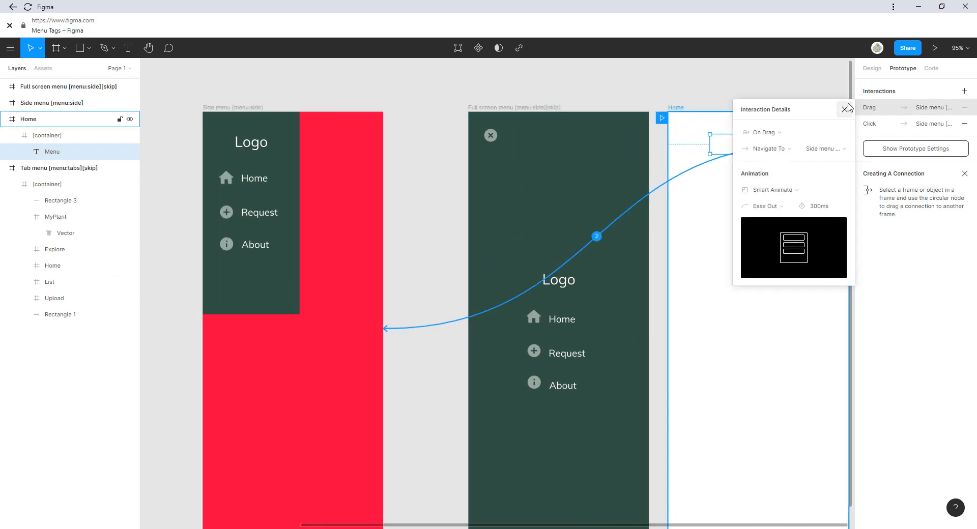
pyautogui.click(846, 108)
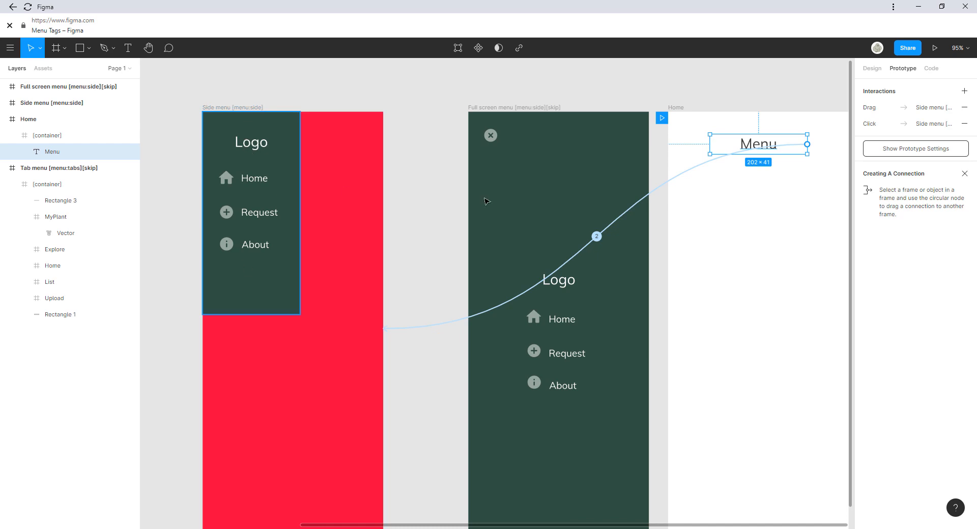
pyautogui.moveTo(243, 121)
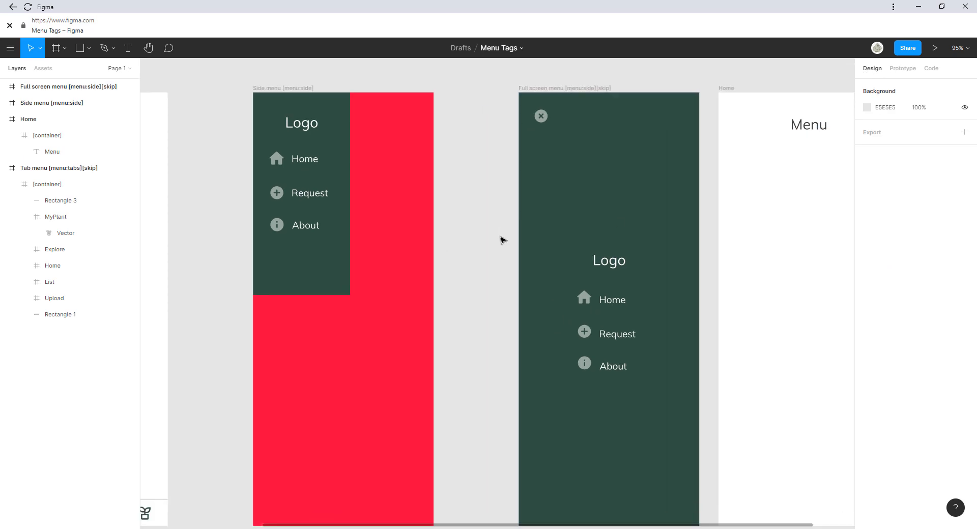
pyautogui.click(903, 69)
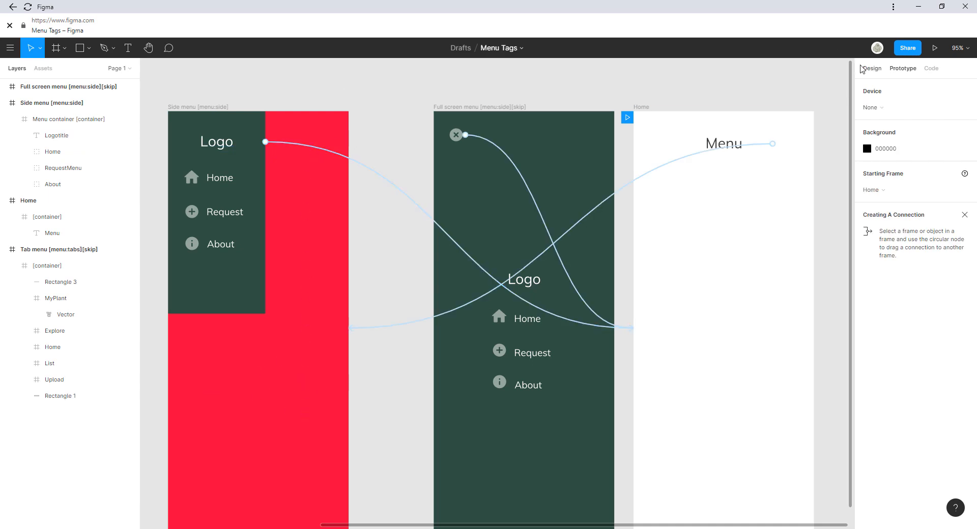
pyautogui.click(80, 120)
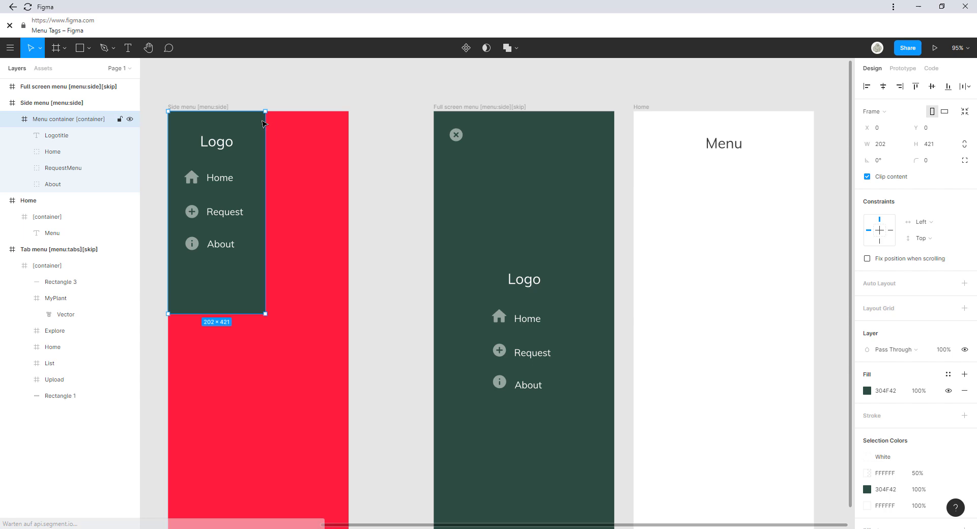
pyautogui.moveTo(290, 243)
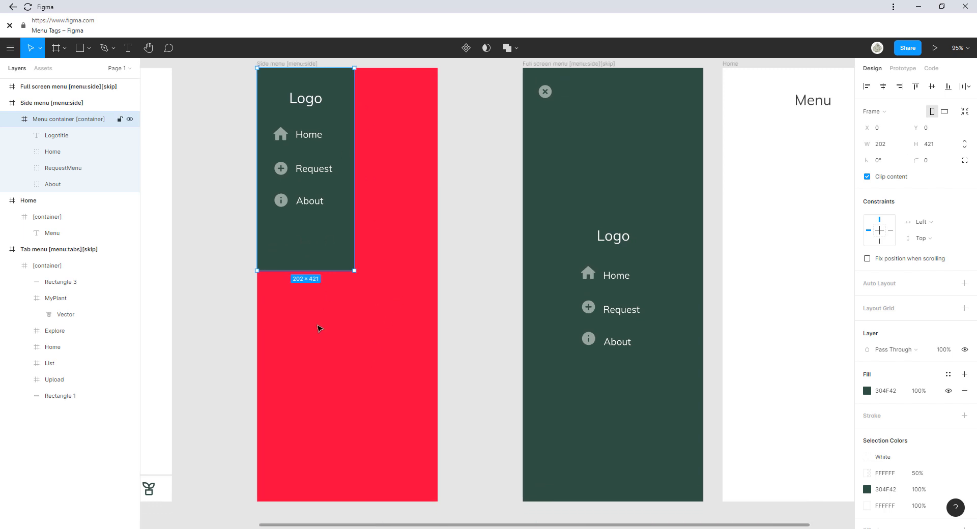
pyautogui.moveTo(300, 266)
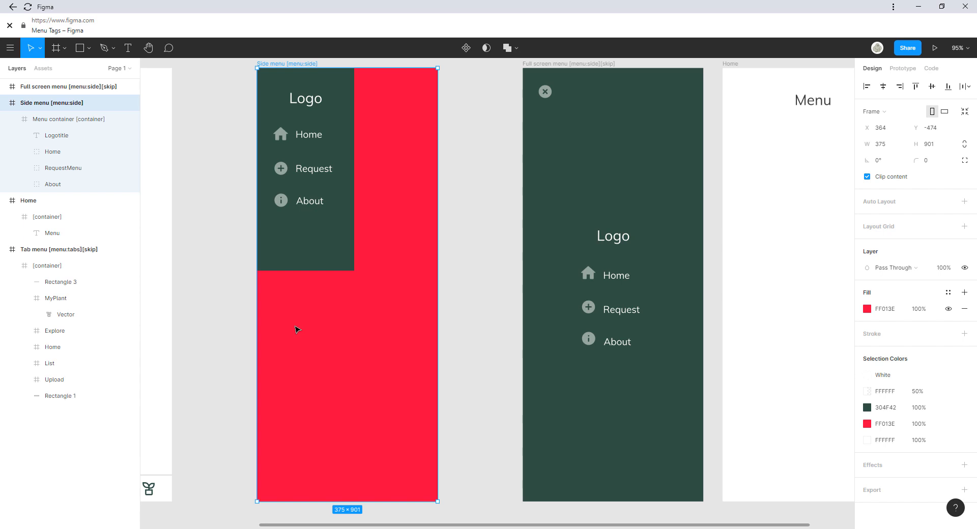
pyautogui.click(69, 119)
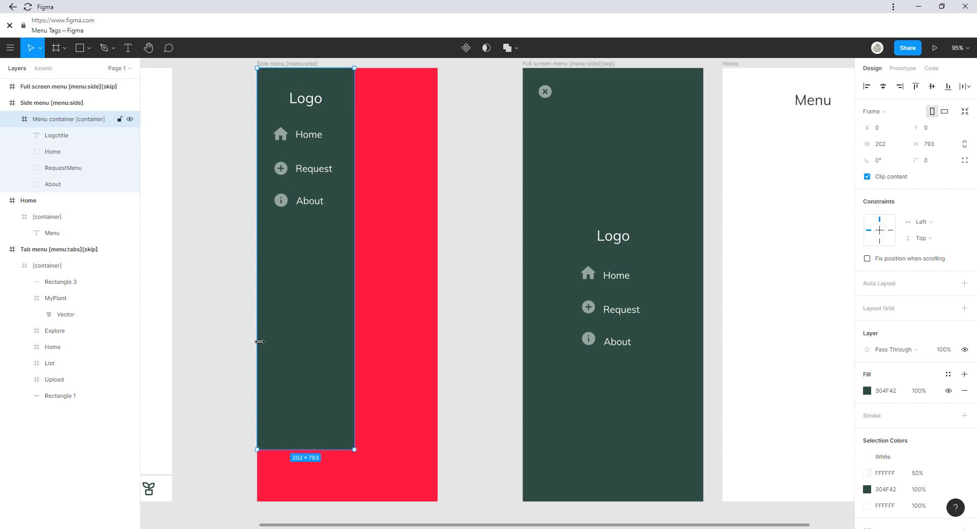
pyautogui.moveTo(281, 357)
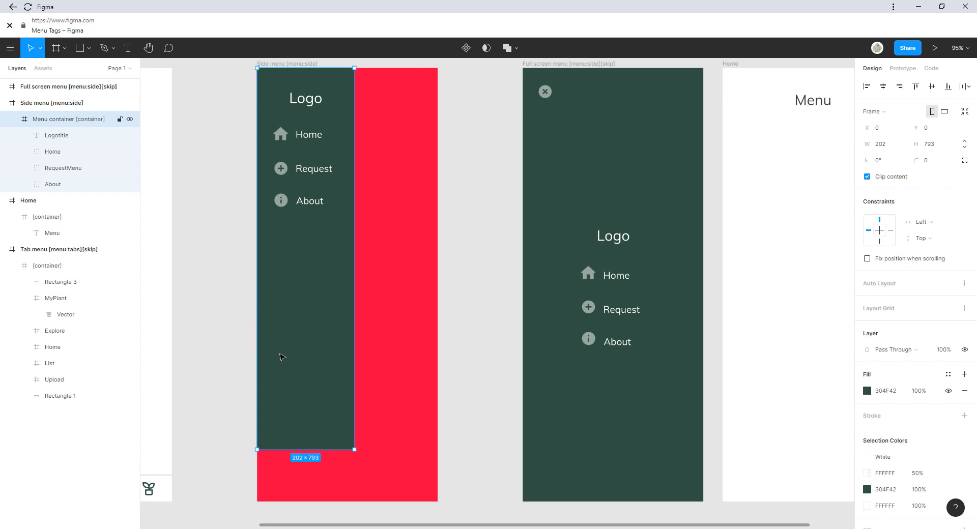
pyautogui.moveTo(310, 271)
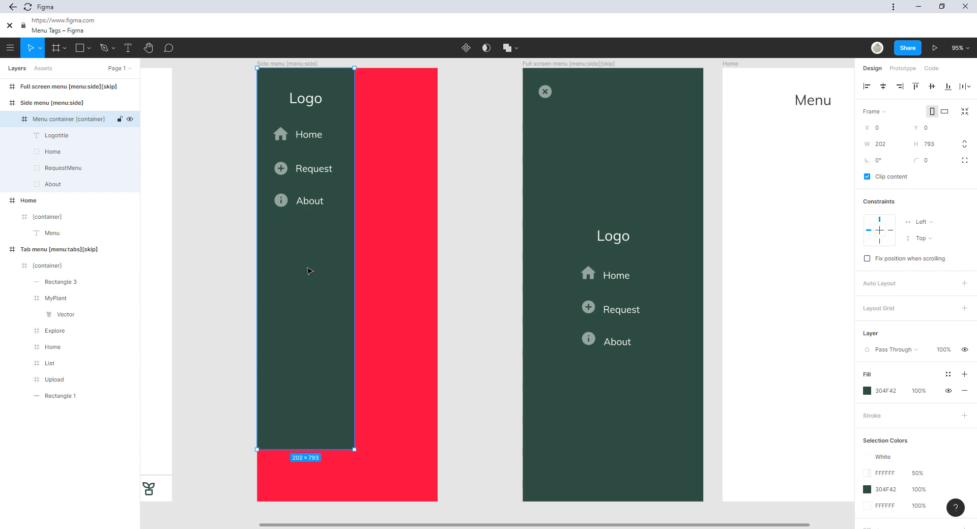
pyautogui.moveTo(329, 462)
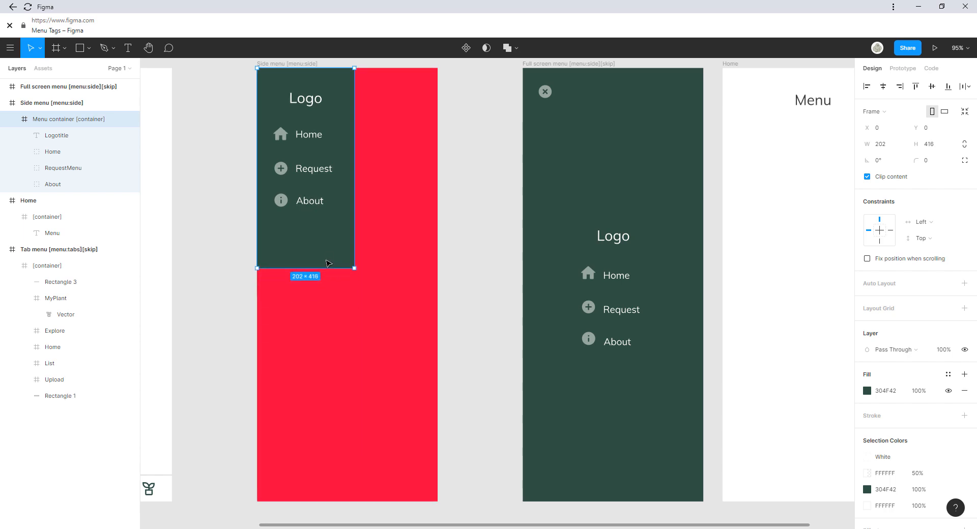
pyautogui.moveTo(305, 268); pyautogui.dragTo(305, 251)
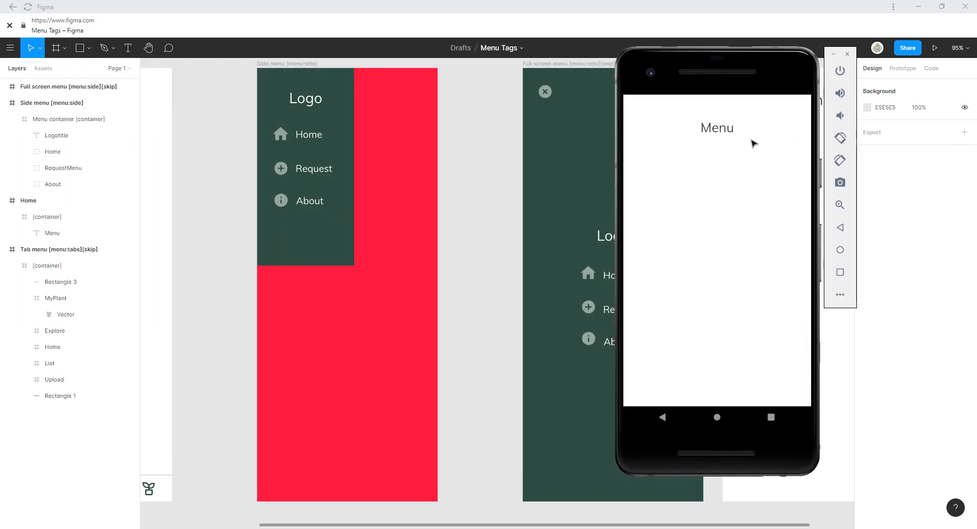
pyautogui.moveTo(722, 157)
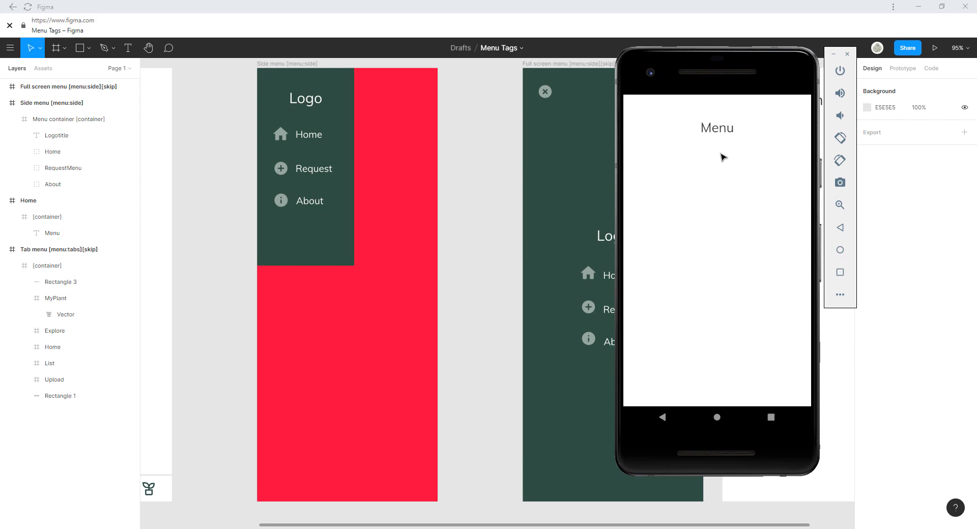
pyautogui.moveTo(733, 70)
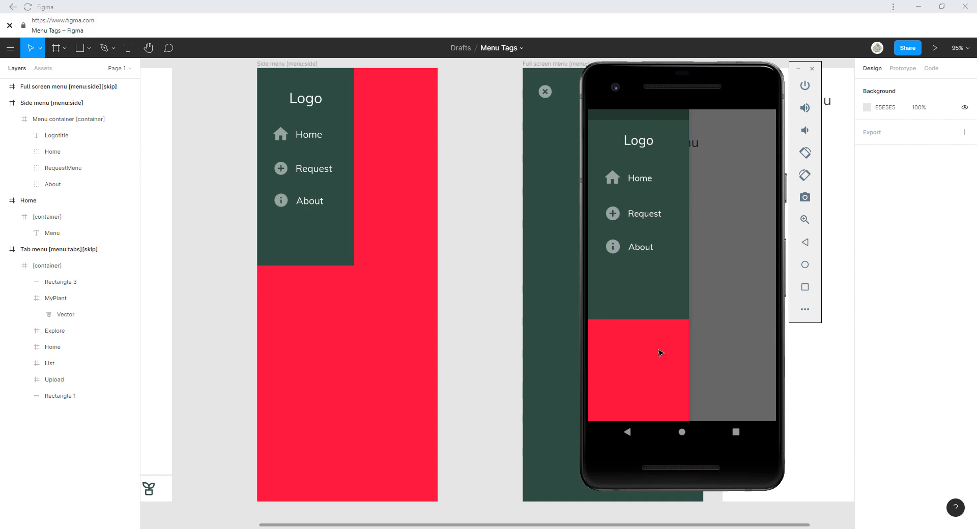
pyautogui.moveTo(336, 274)
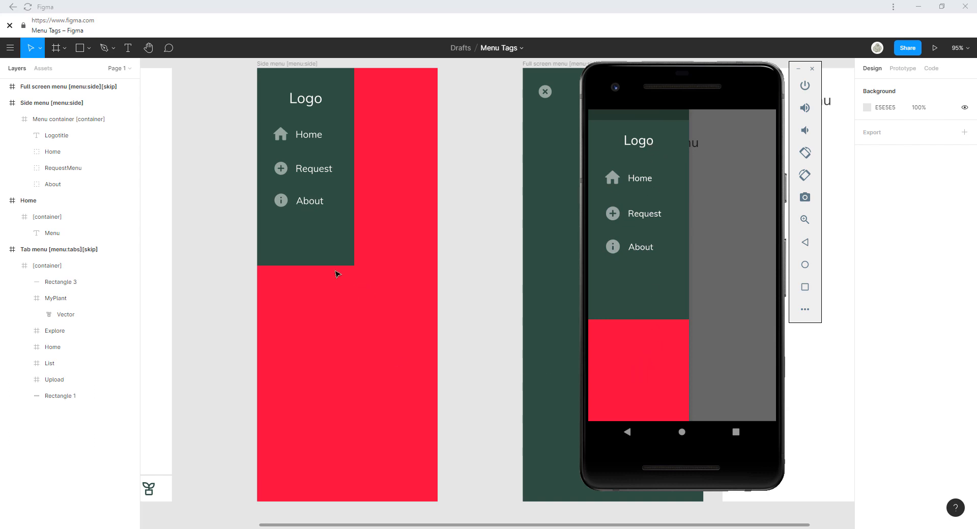
pyautogui.moveTo(281, 273)
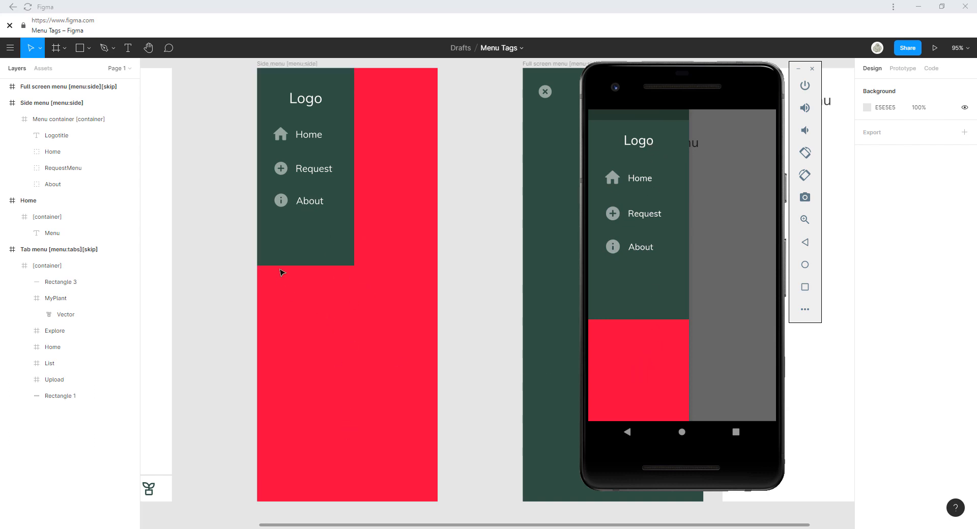
pyautogui.moveTo(374, 285)
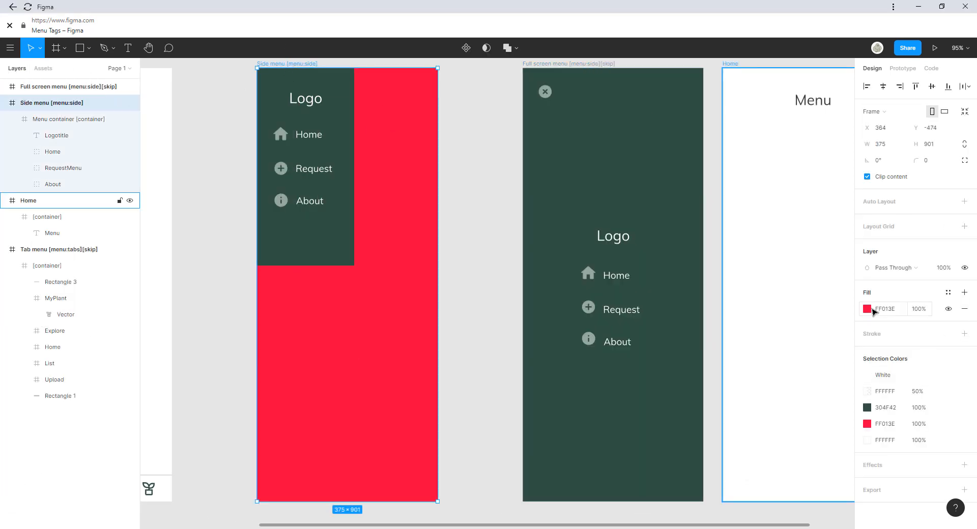
# Change the Side menu frame fill from FF013E to green 304F42
pyautogui.click(867, 308)
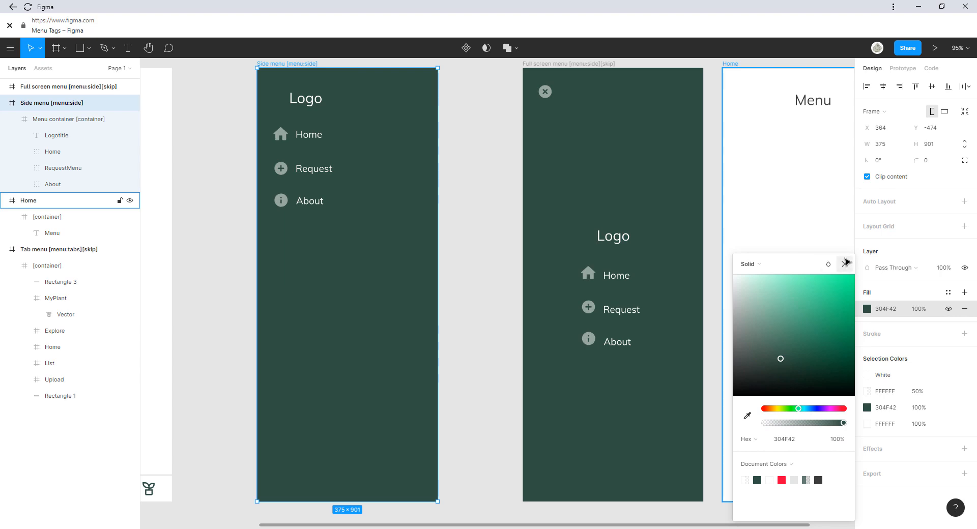
pyautogui.click(846, 263)
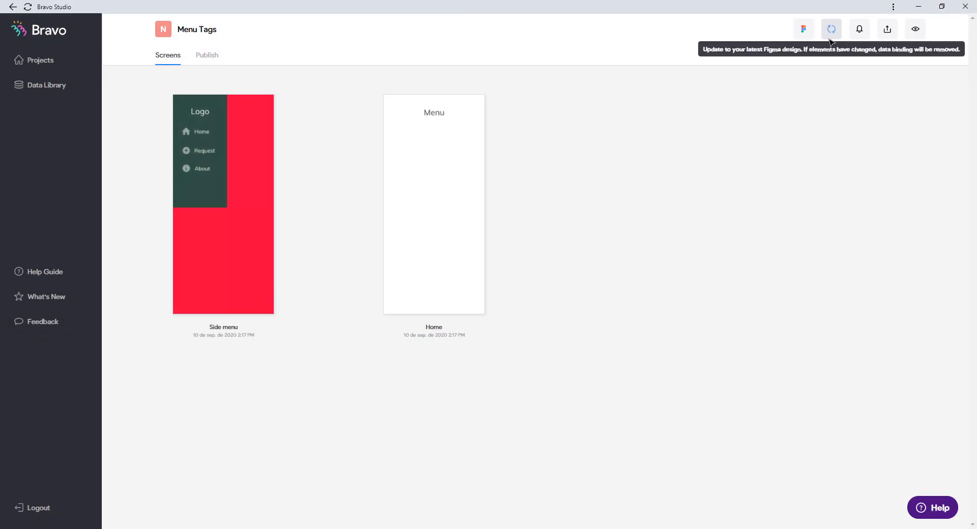
pyautogui.moveTo(306, 185)
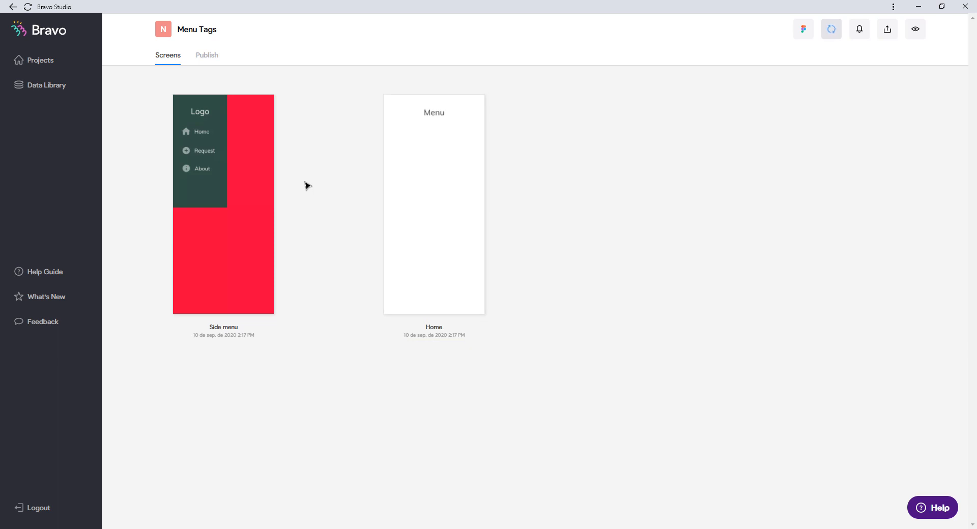
pyautogui.moveTo(222, 64)
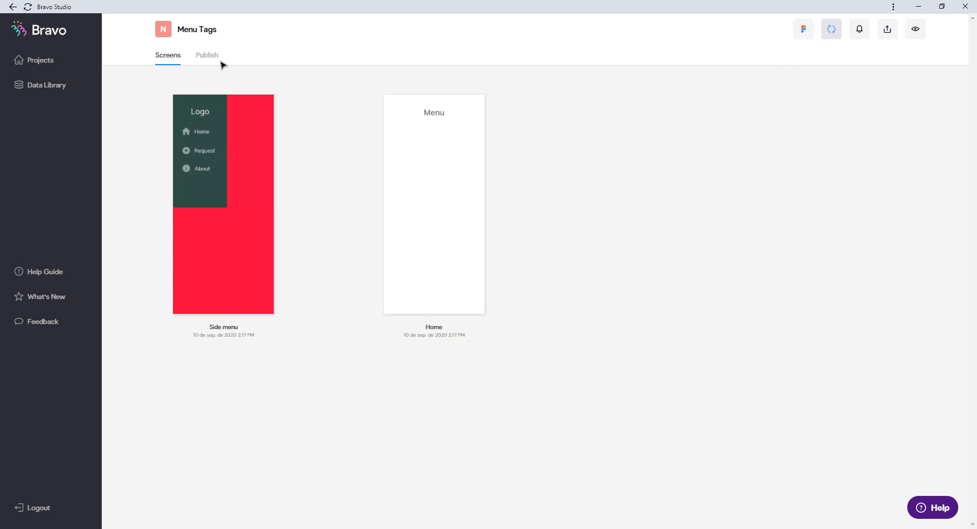
pyautogui.moveTo(223, 204)
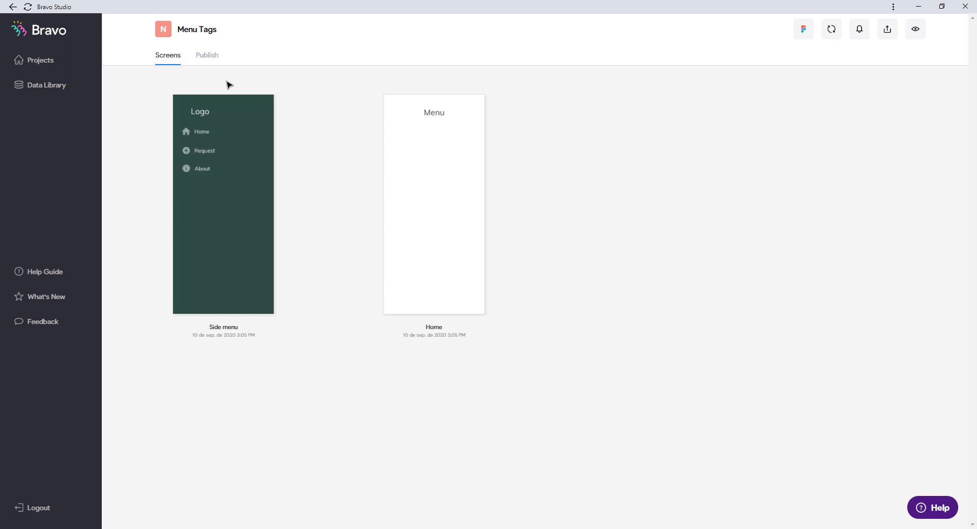
pyautogui.moveTo(211, 271)
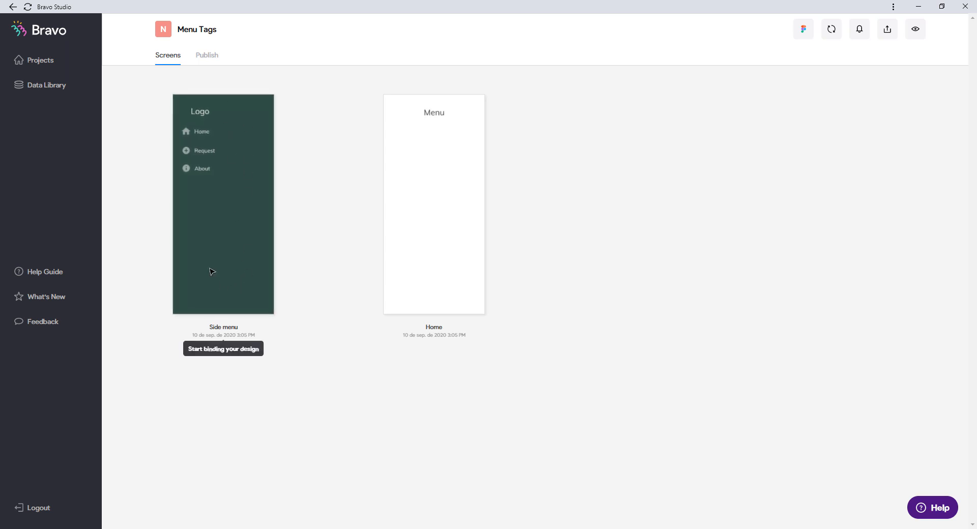
pyautogui.moveTo(226, 152)
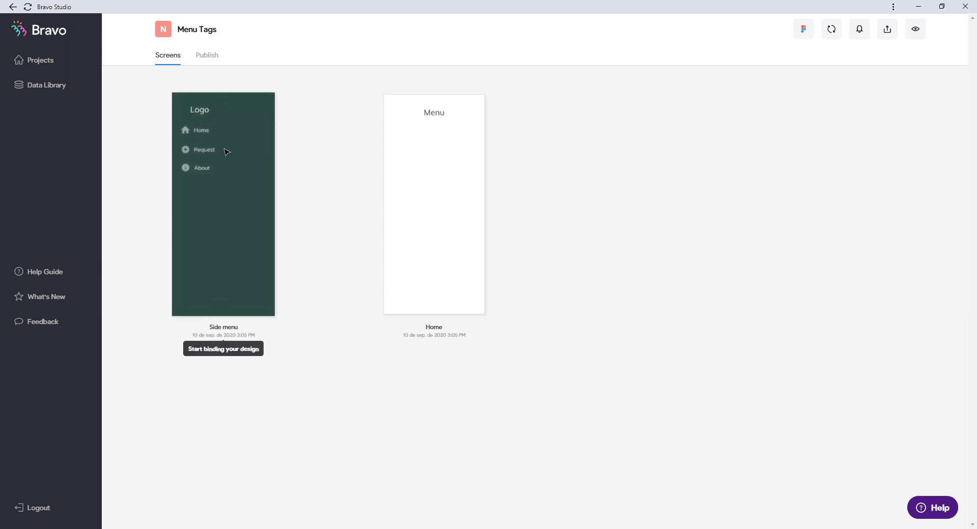
pyautogui.moveTo(232, 226)
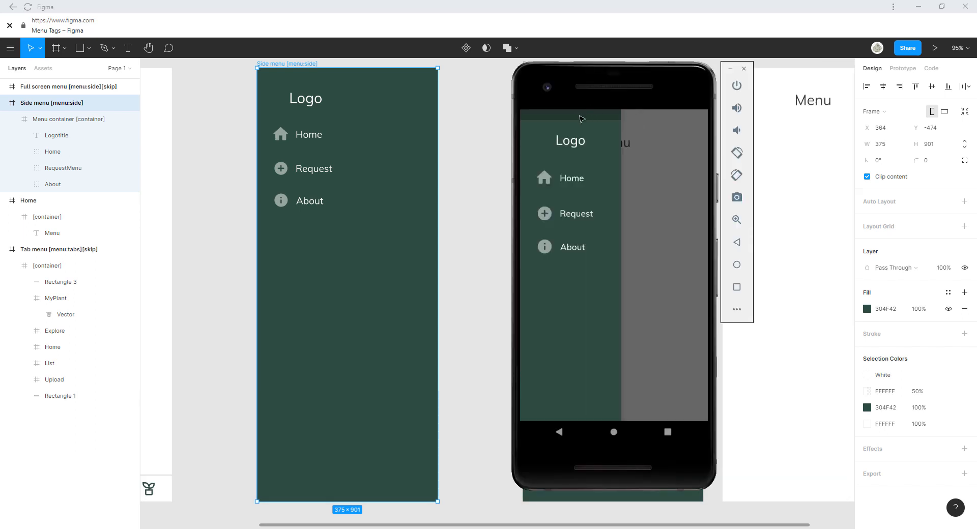
pyautogui.moveTo(610, 119)
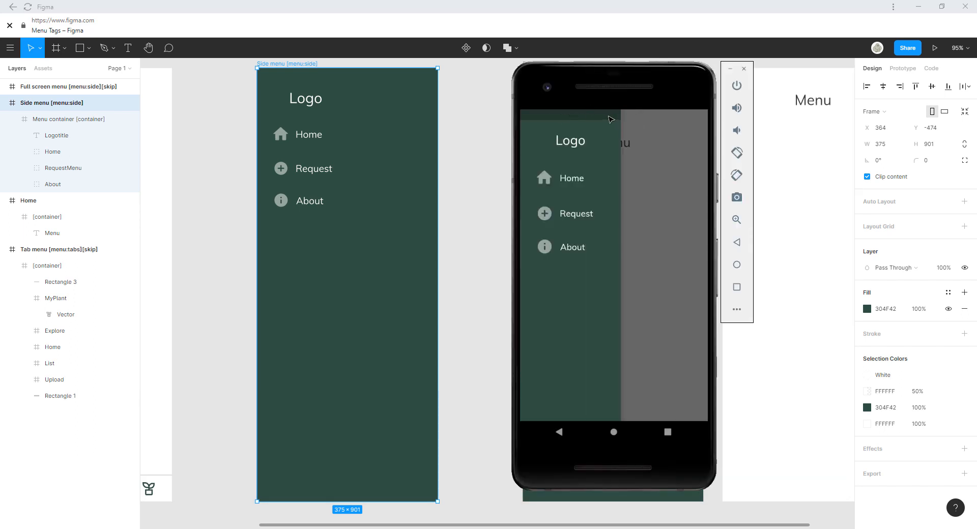
pyautogui.moveTo(594, 126)
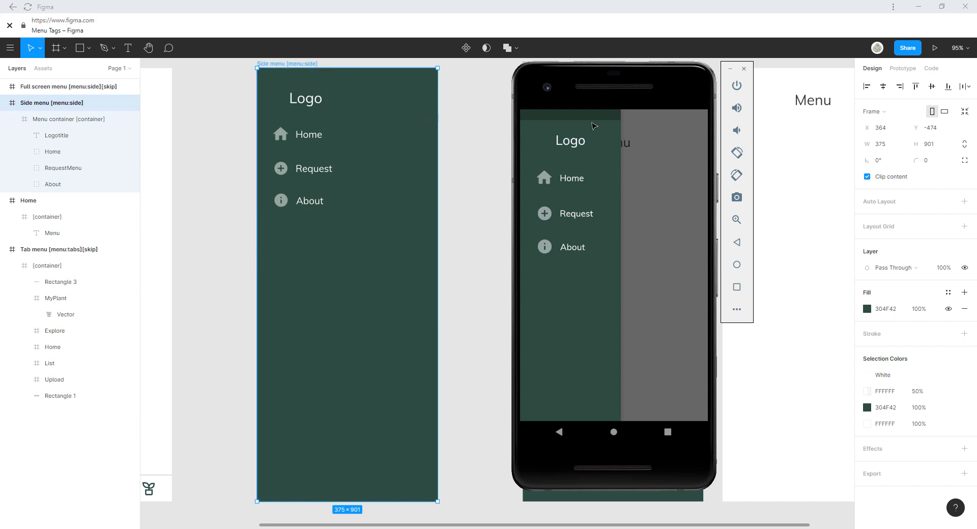
pyautogui.moveTo(634, 124)
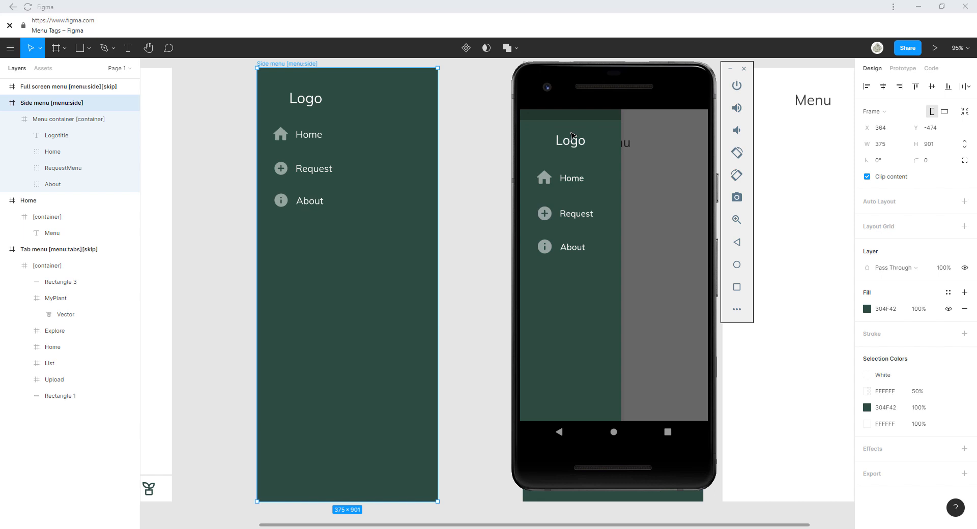
pyautogui.moveTo(621, 202)
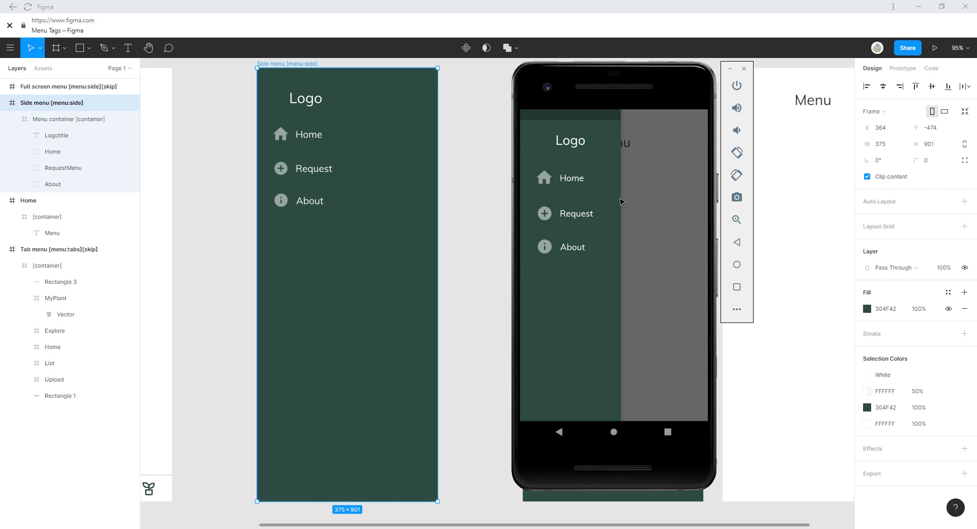
pyautogui.moveTo(622, 258)
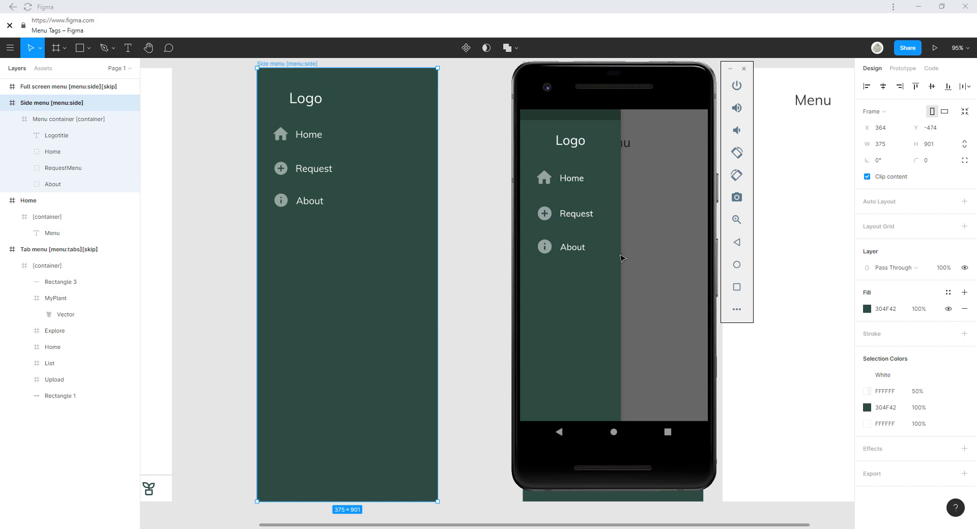
pyautogui.moveTo(649, 206)
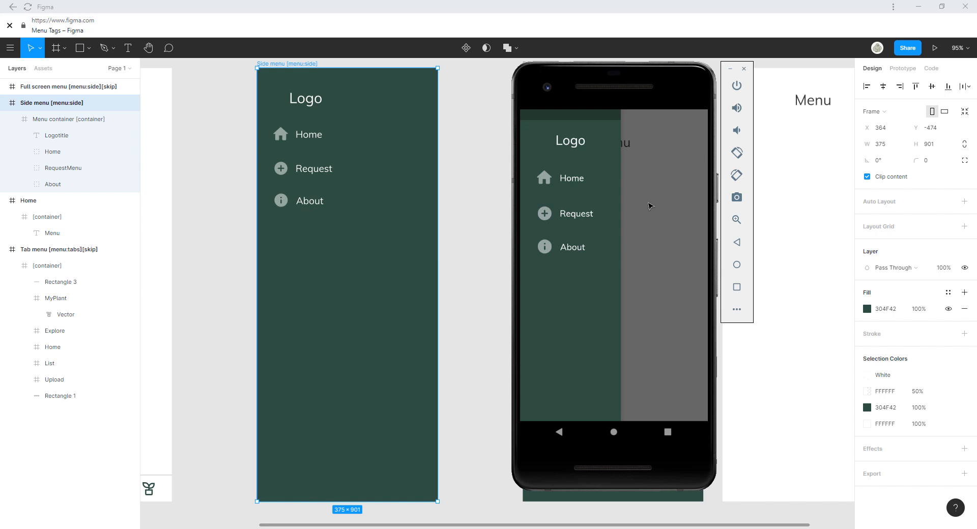
pyautogui.moveTo(663, 175)
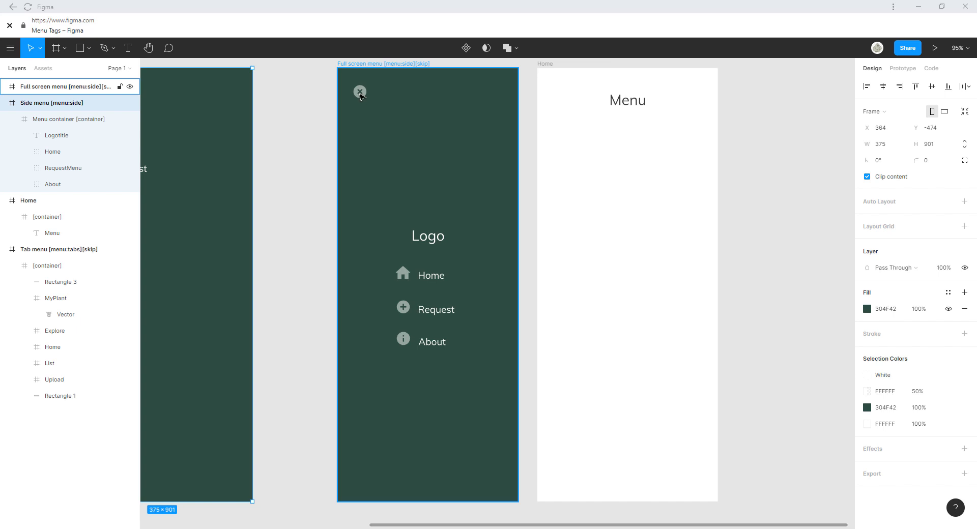
# Select the Close[action:close] icon layer in the full-screen menu
pyautogui.click(359, 92)
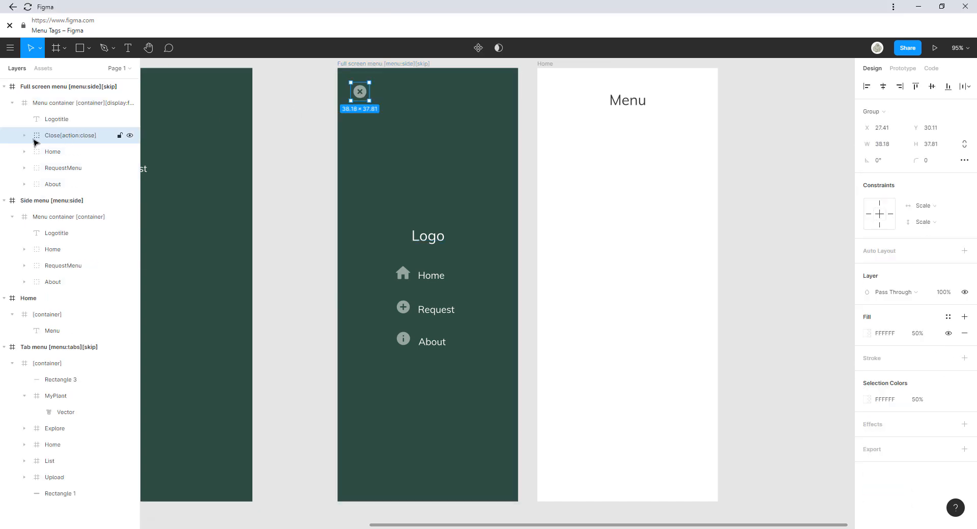
pyautogui.moveTo(89, 143)
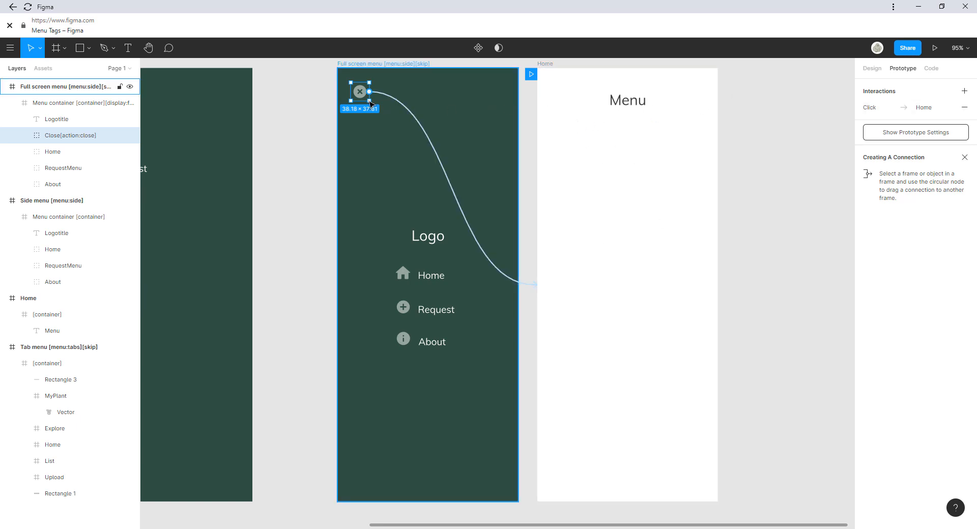
pyautogui.moveTo(498, 170)
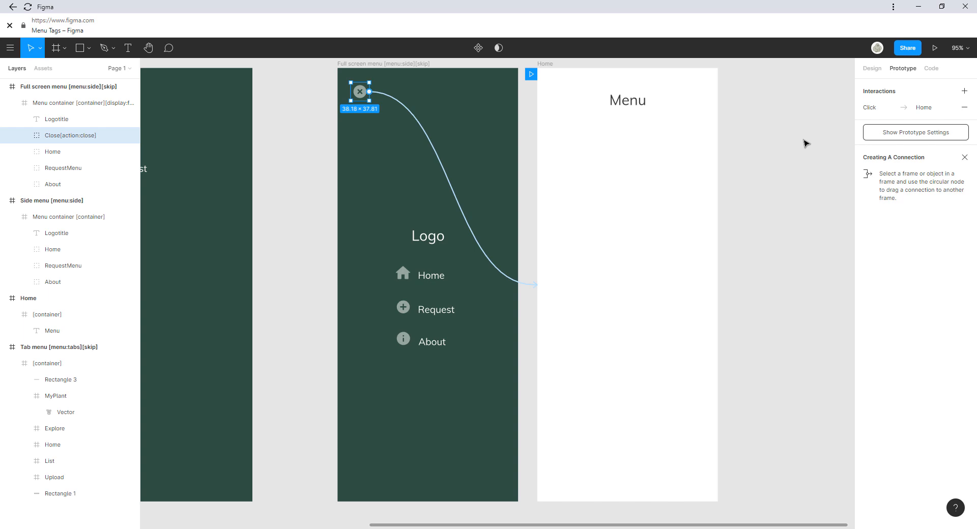
pyautogui.moveTo(810, 189)
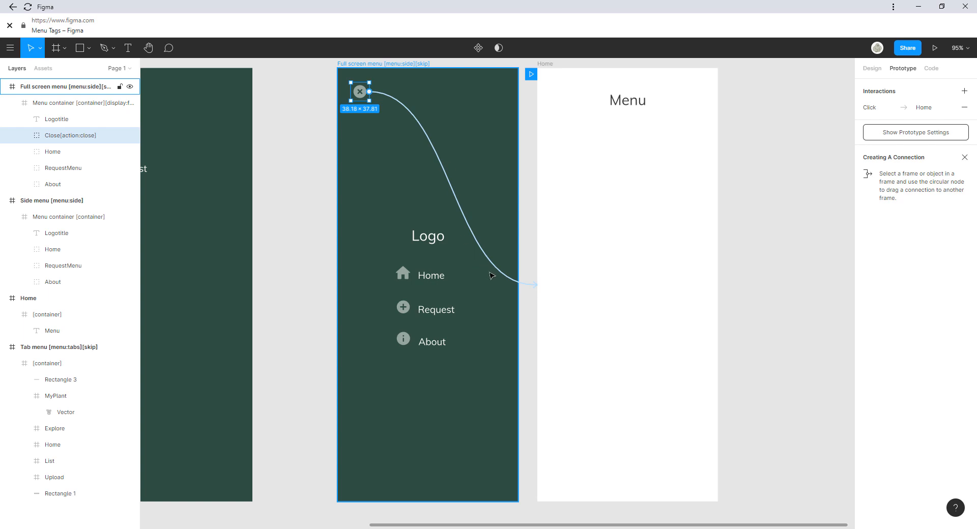
pyautogui.moveTo(423, 266)
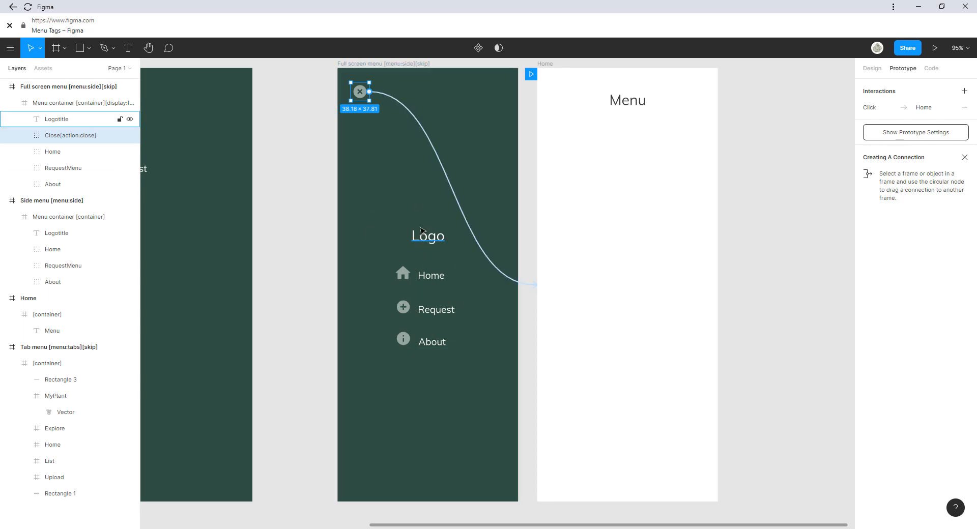
# Select the full-screen menu container and zoom out to about 69% showing all four frames
pyautogui.click(84, 102)
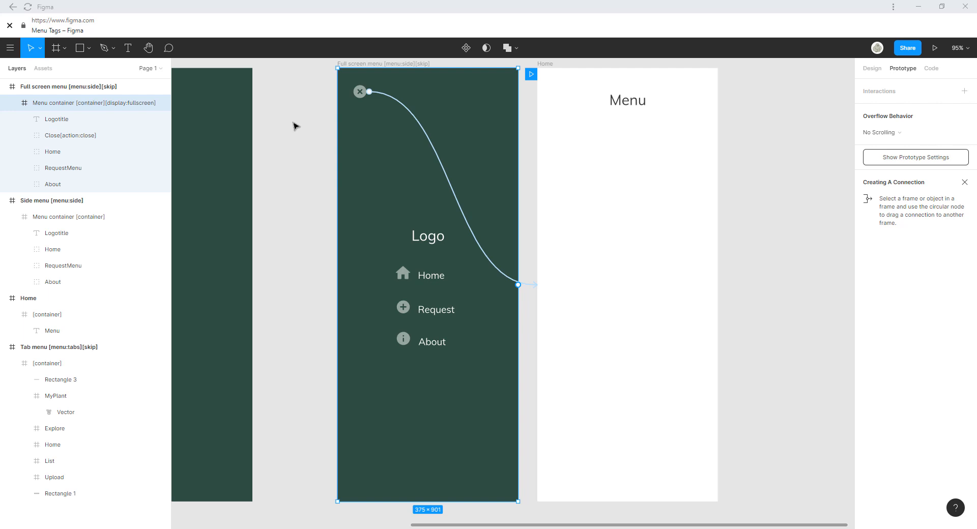
pyautogui.moveTo(315, 208)
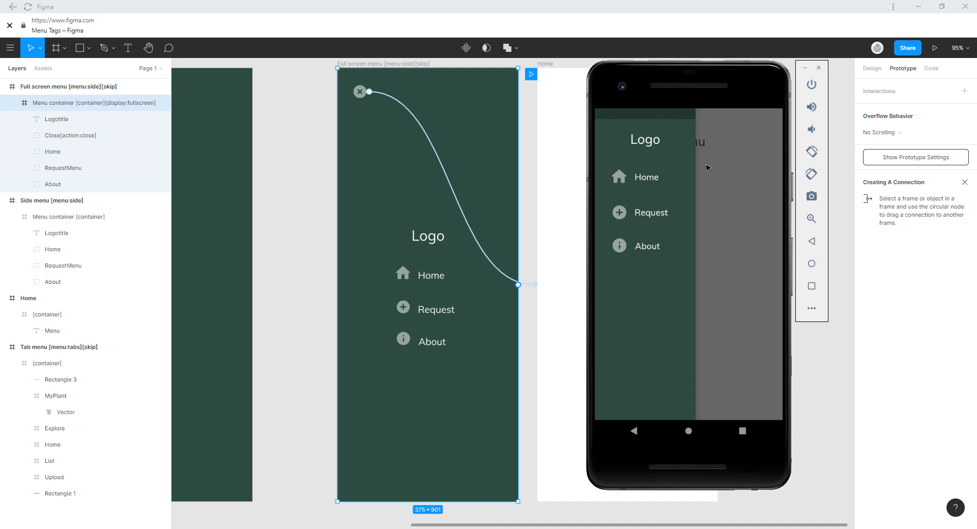
pyautogui.moveTo(600, 114)
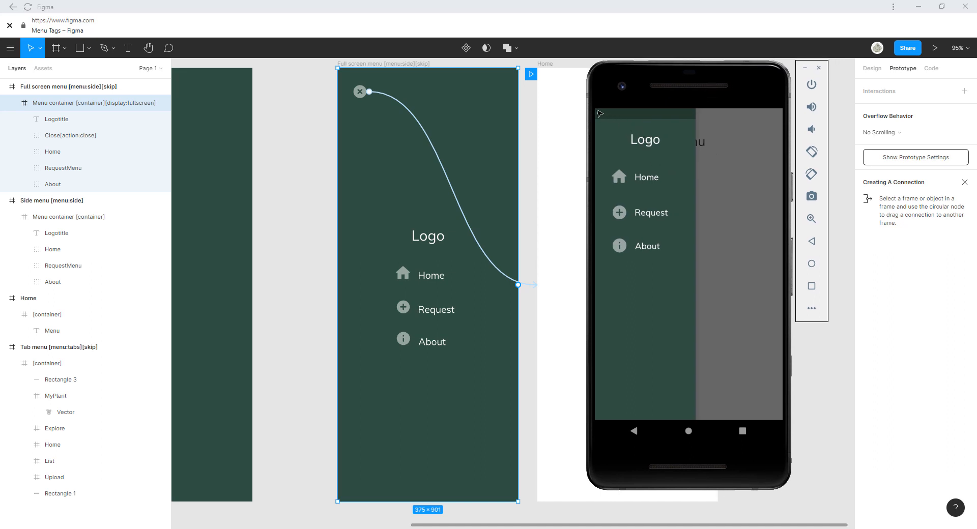
pyautogui.moveTo(763, 230)
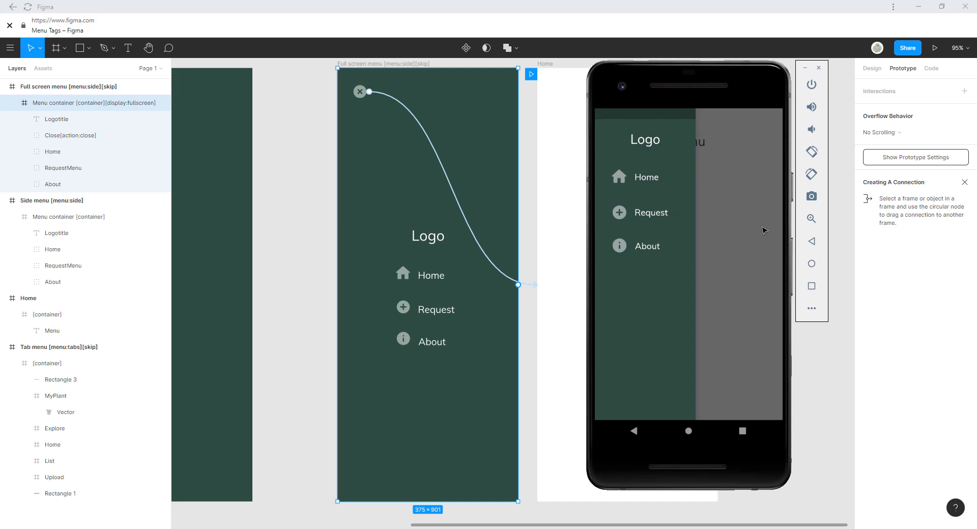
pyautogui.moveTo(600, 439)
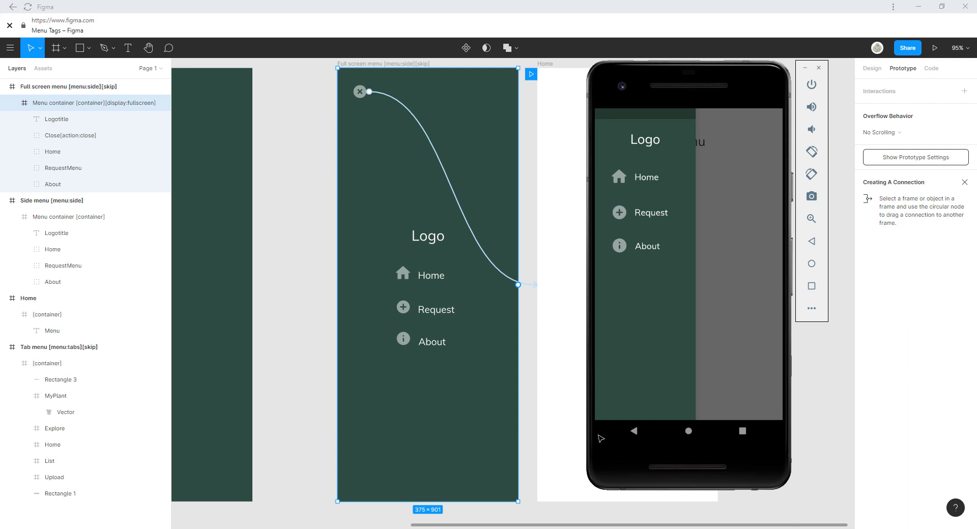
pyautogui.moveTo(626, 433)
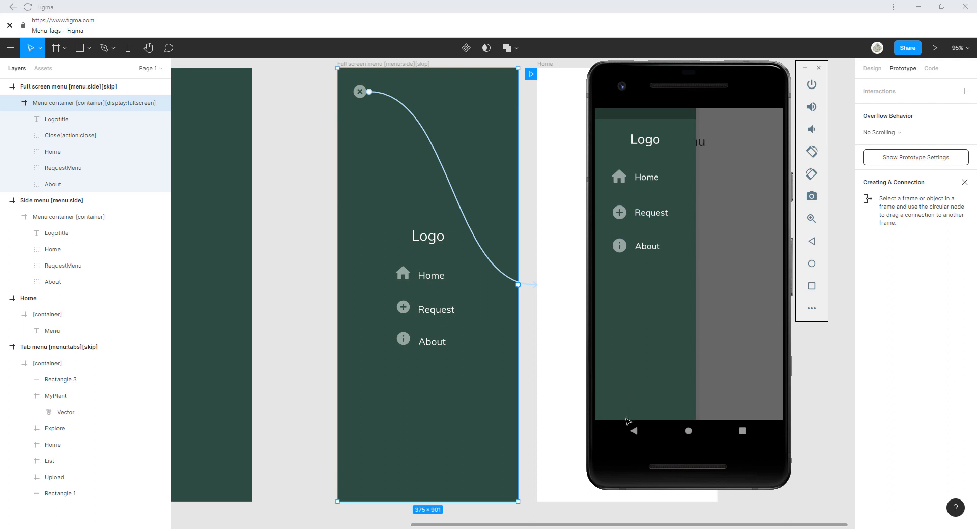
pyautogui.moveTo(669, 427)
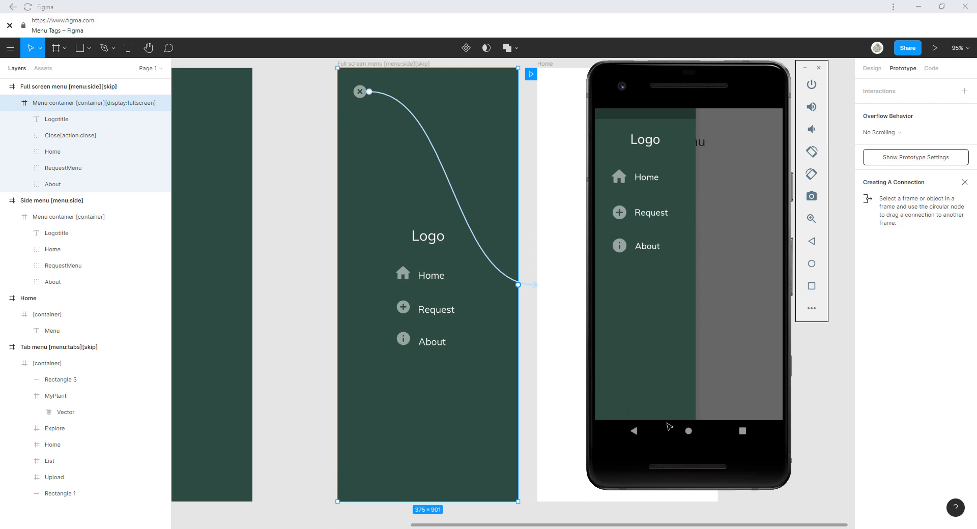
pyautogui.moveTo(650, 386)
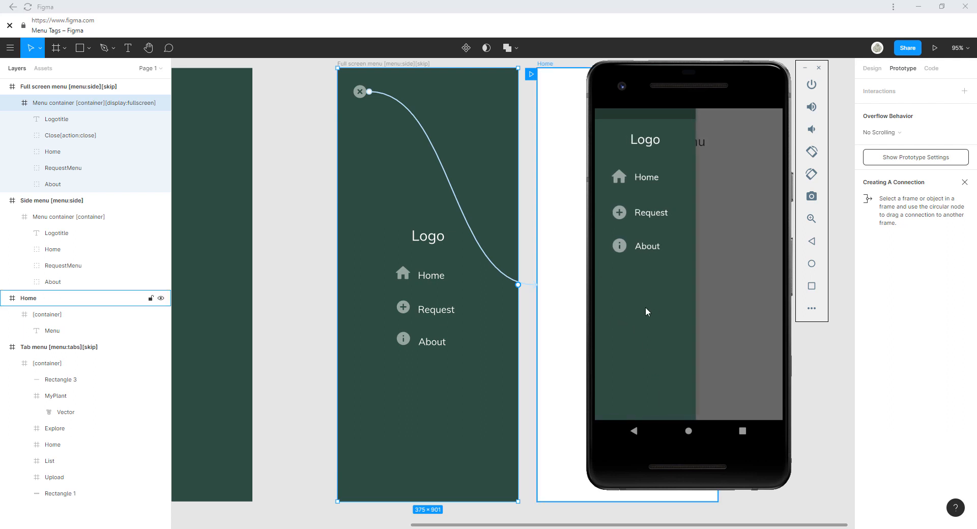
pyautogui.moveTo(670, 219)
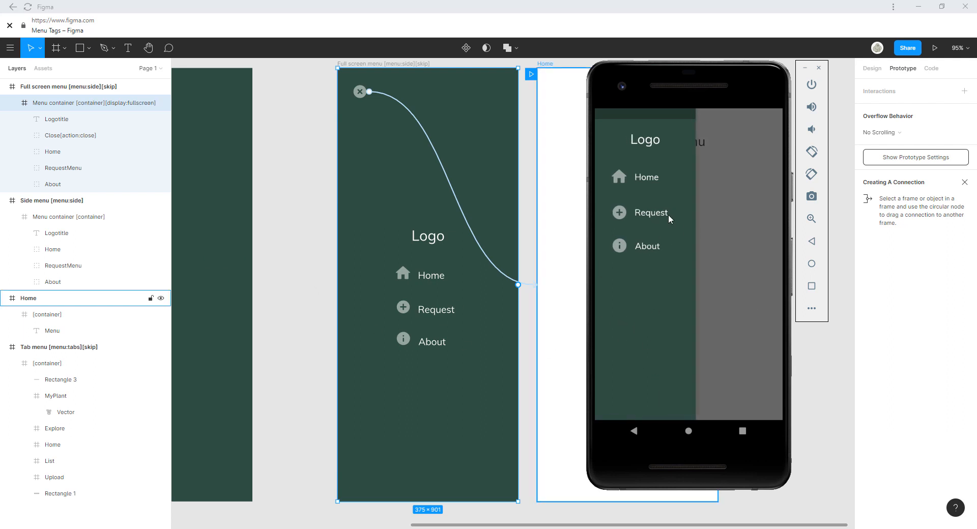
pyautogui.click(433, 308)
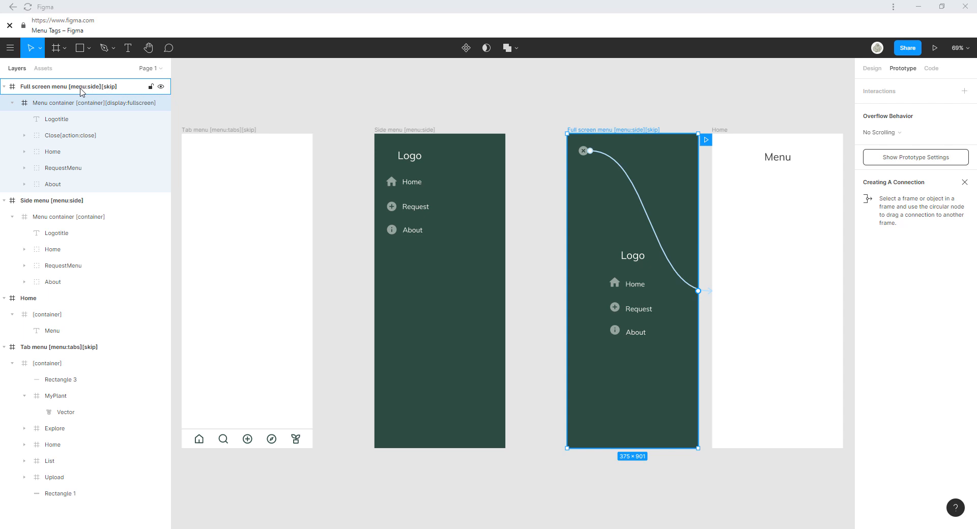
pyautogui.click(70, 136)
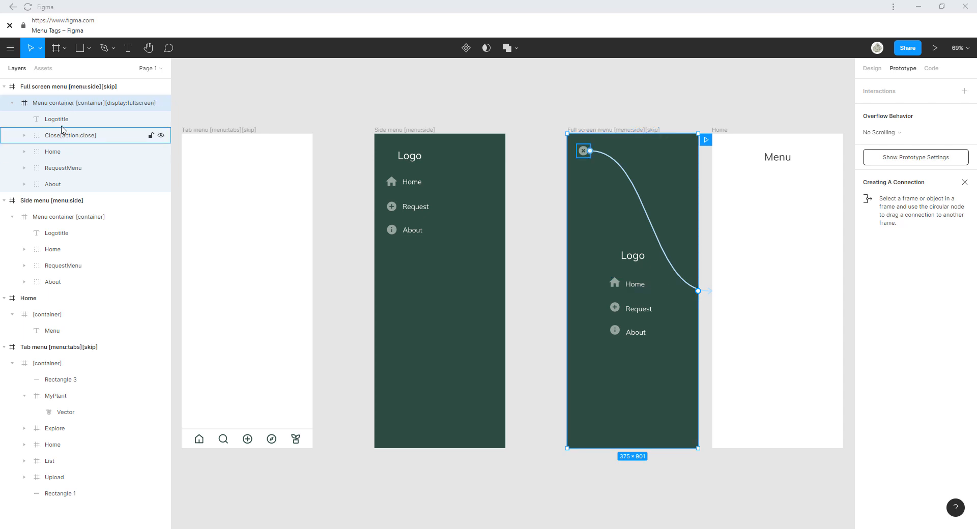